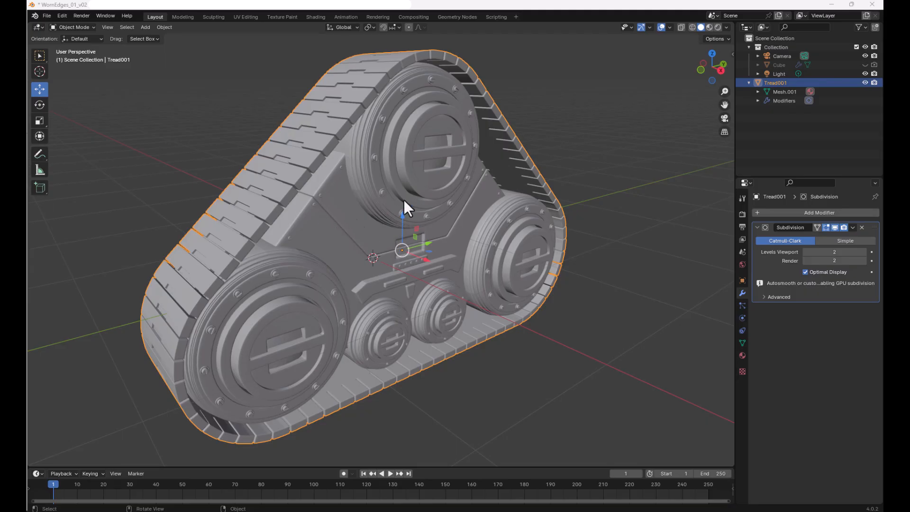
pyautogui.moveTo(438, 165)
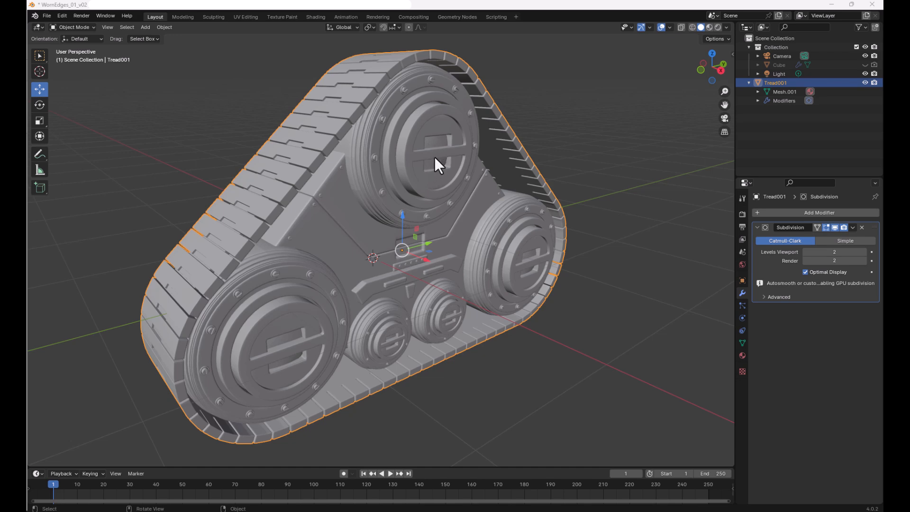
pyautogui.moveTo(507, 281)
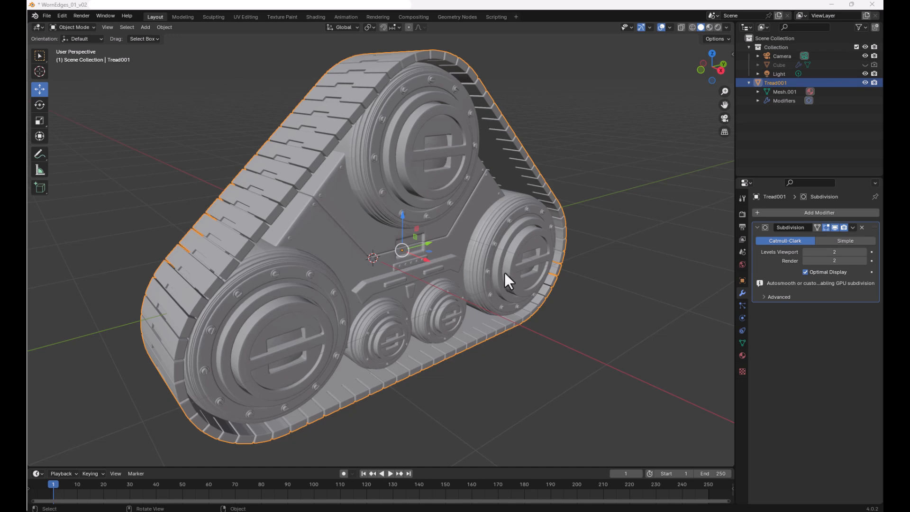
pyautogui.moveTo(328, 186)
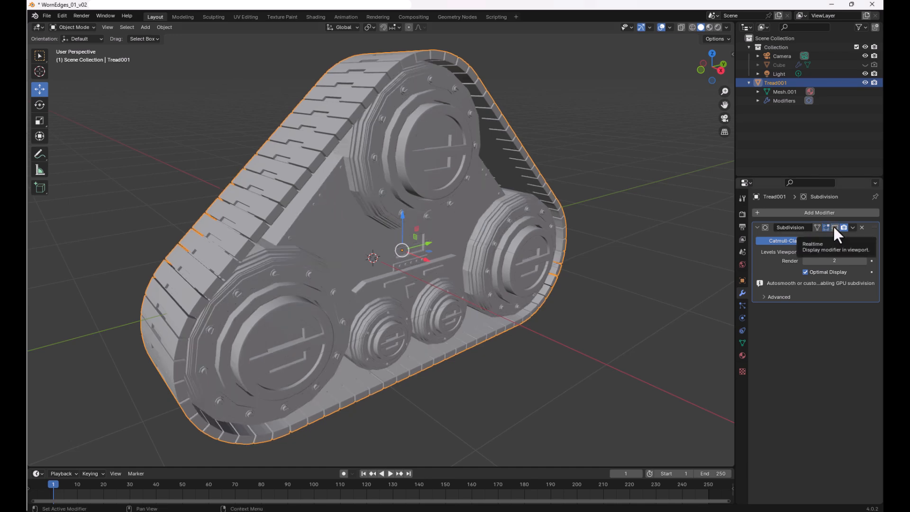
# Restore the smooth tread view, zoom out, and switch to the Shading workspace
pyautogui.click(835, 227)
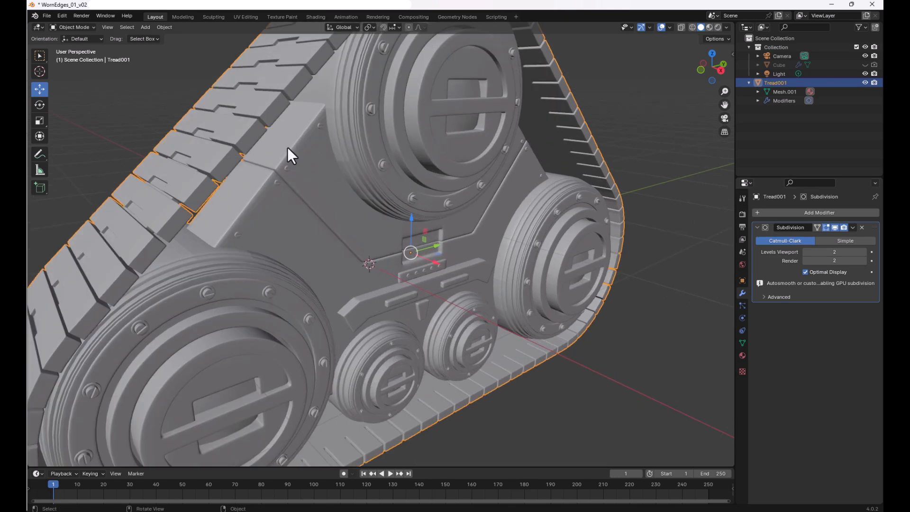
pyautogui.moveTo(292, 176)
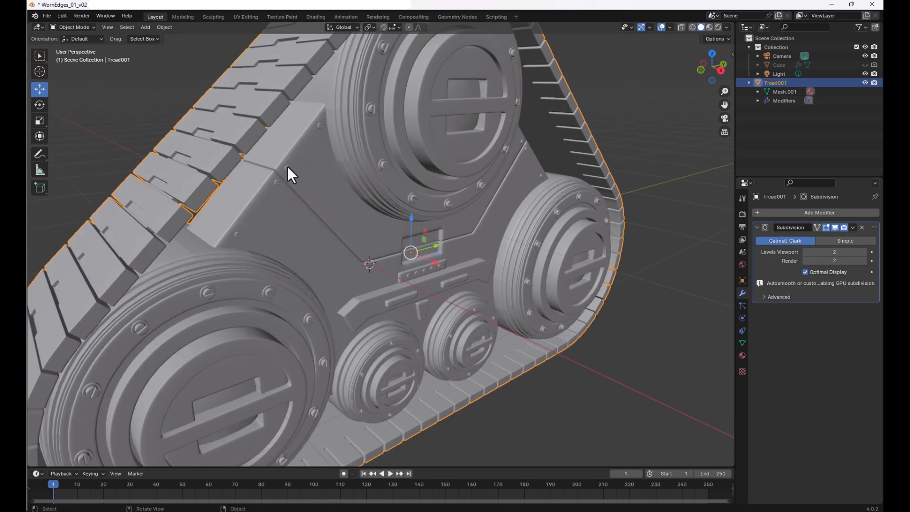
pyautogui.moveTo(293, 160)
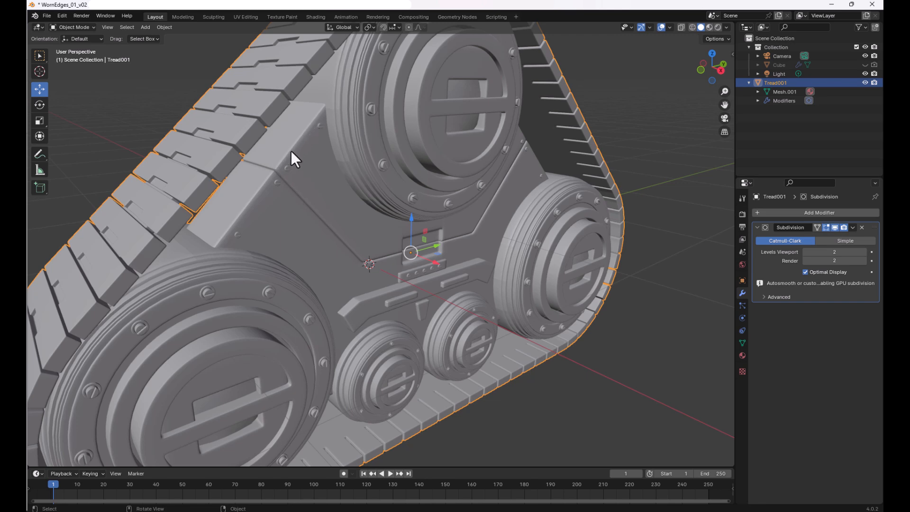
pyautogui.moveTo(291, 160); pyautogui.dragTo(319, 174)
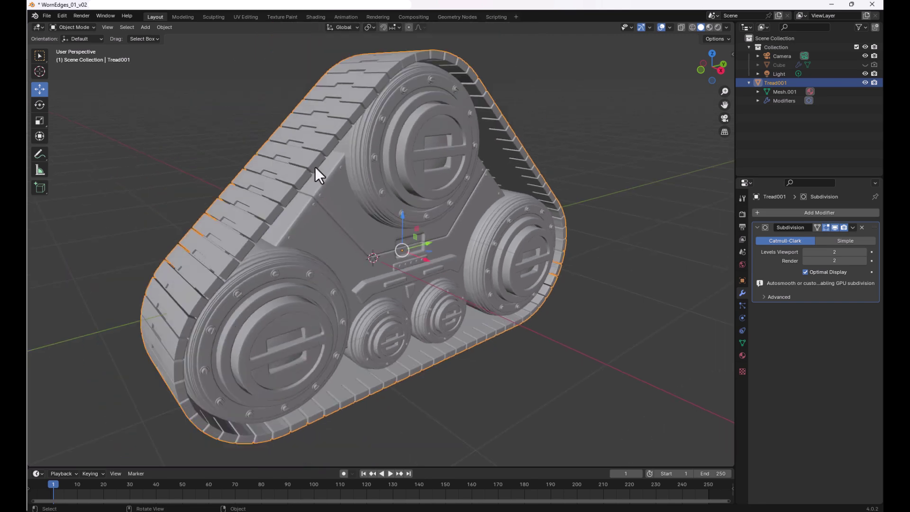
pyautogui.moveTo(339, 184)
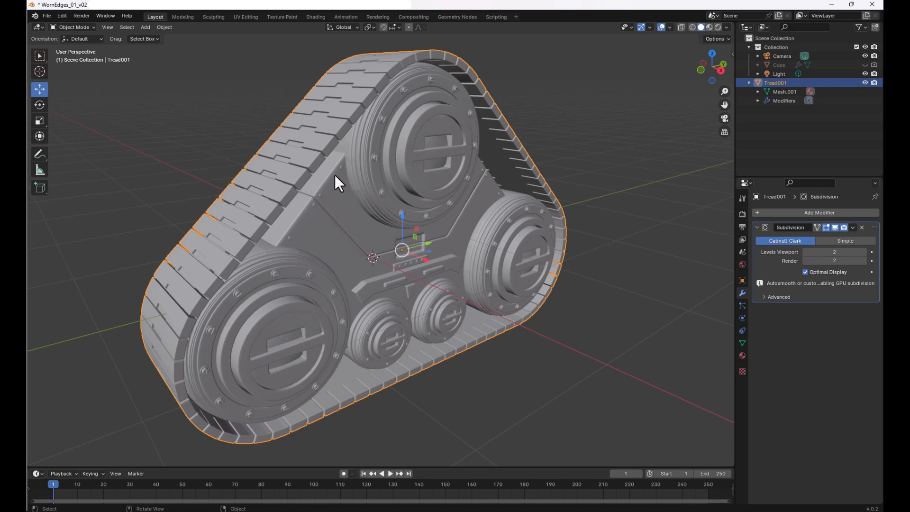
pyautogui.moveTo(525, 167)
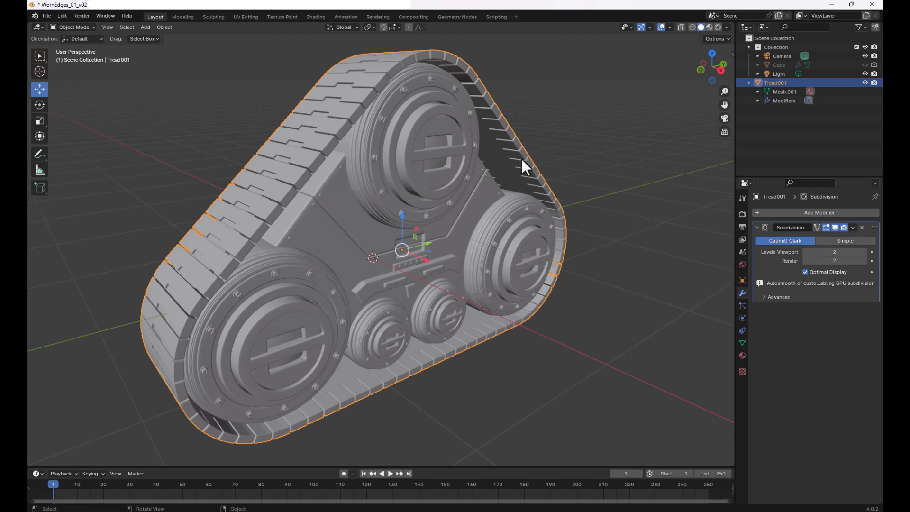
pyautogui.moveTo(409, 176)
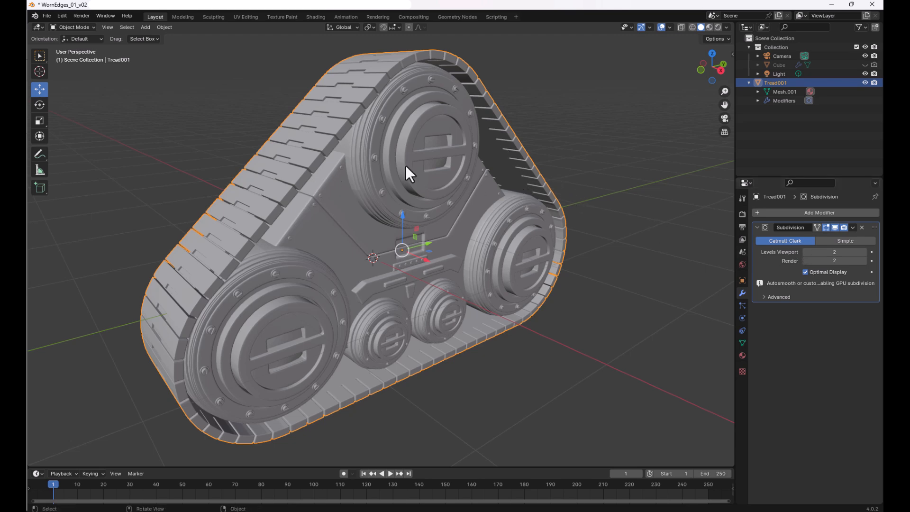
pyautogui.moveTo(326, 178)
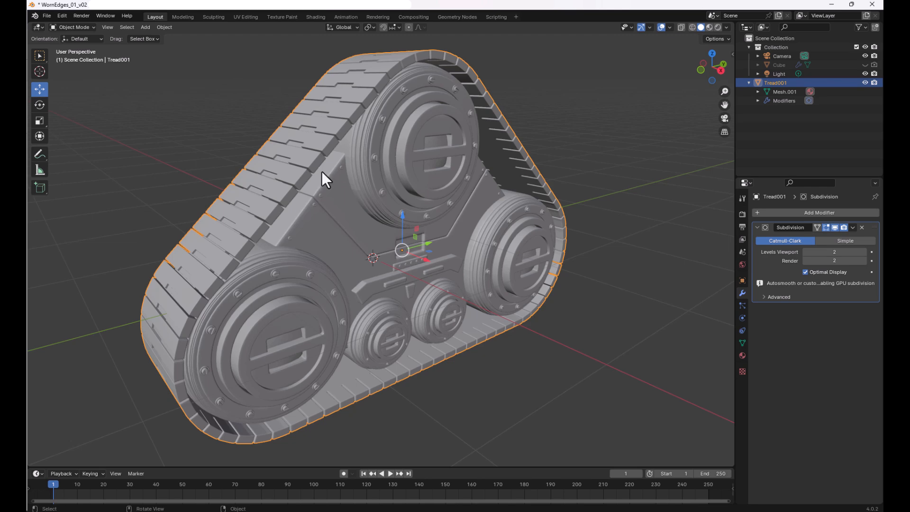
pyautogui.moveTo(320, 190)
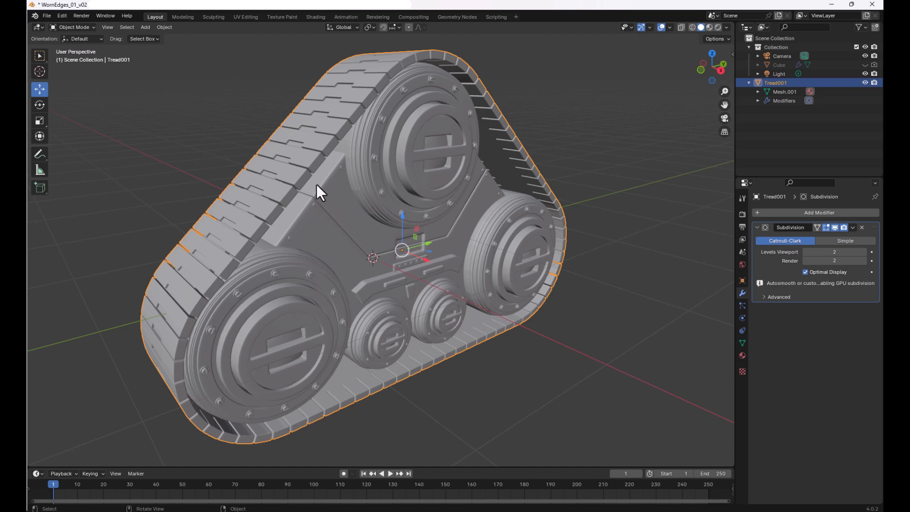
pyautogui.moveTo(225, 162)
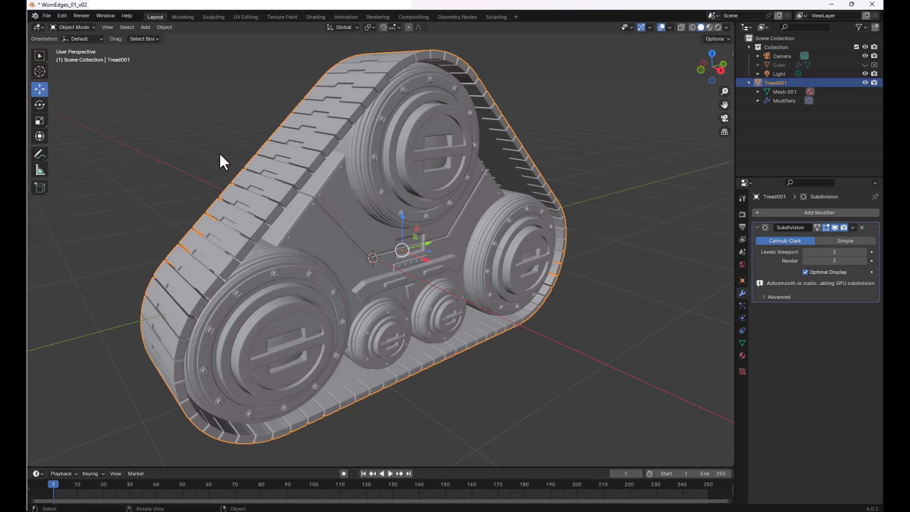
pyautogui.click(315, 16)
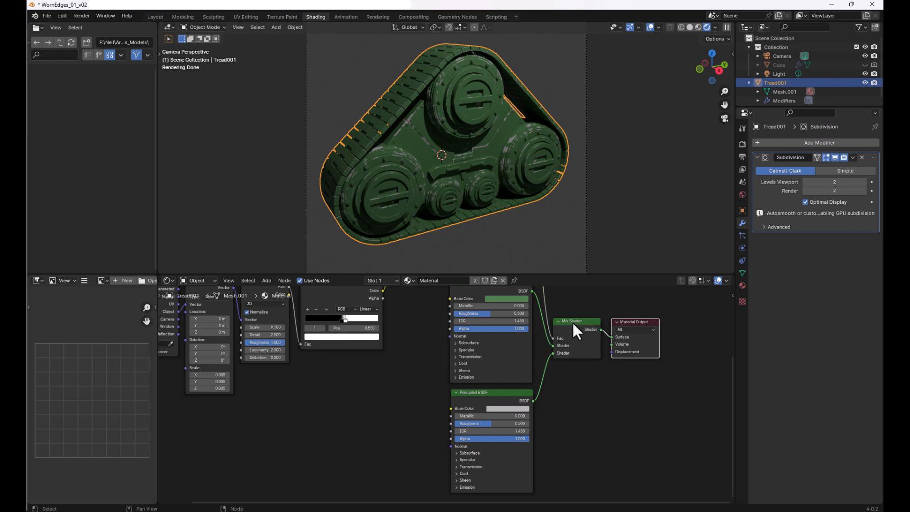
pyautogui.moveTo(580, 309)
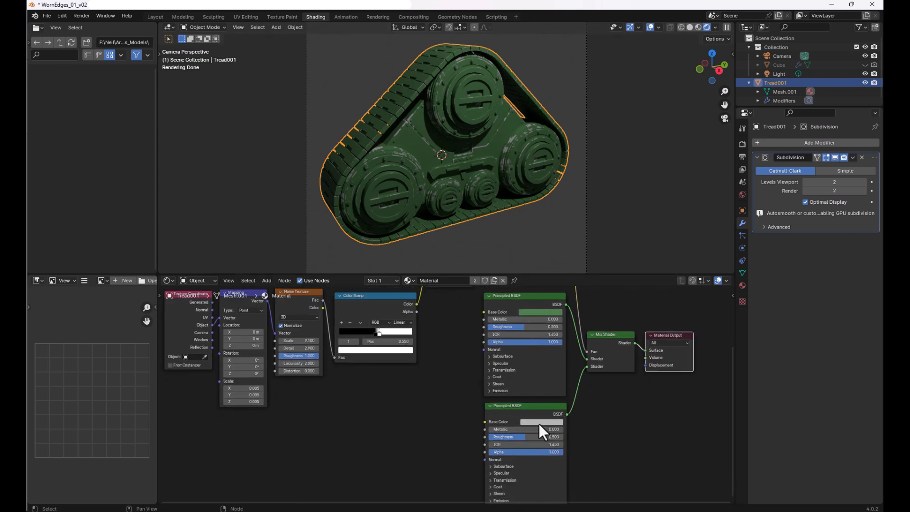
pyautogui.moveTo(518, 155)
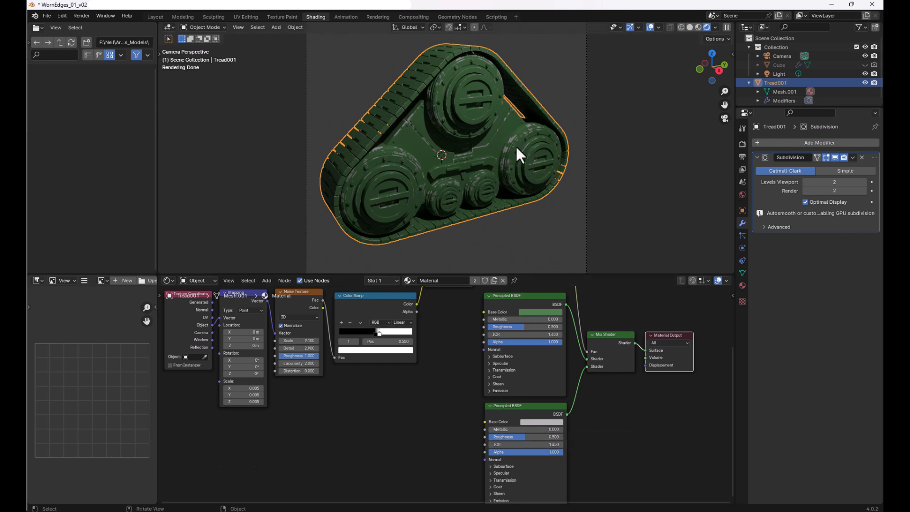
pyautogui.moveTo(521, 380)
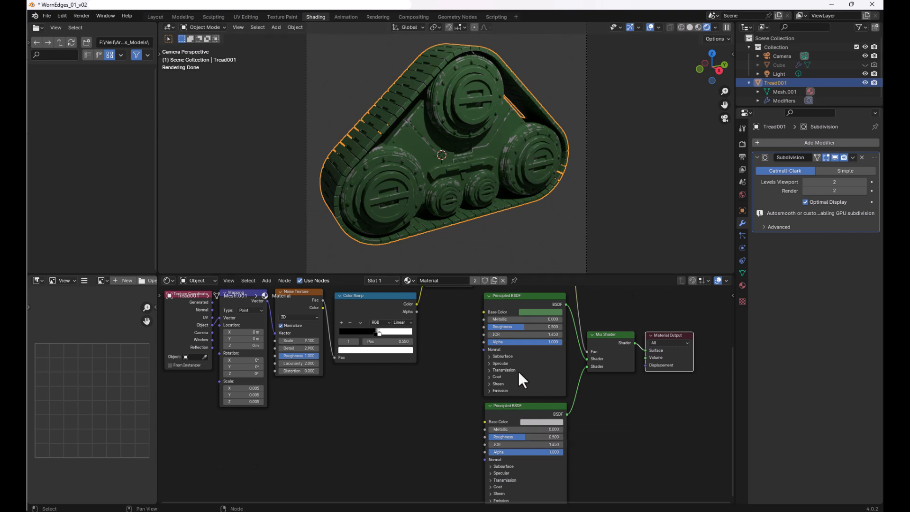
pyautogui.moveTo(541, 327)
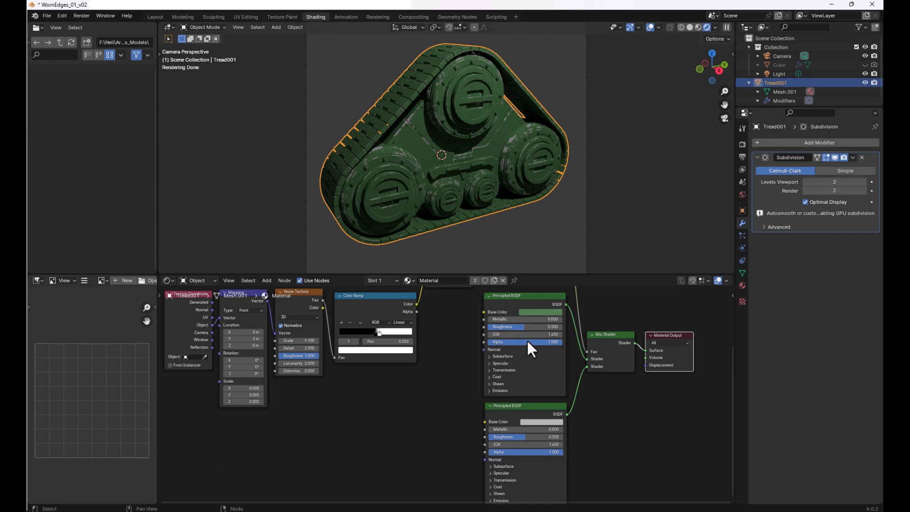
pyautogui.moveTo(467, 347)
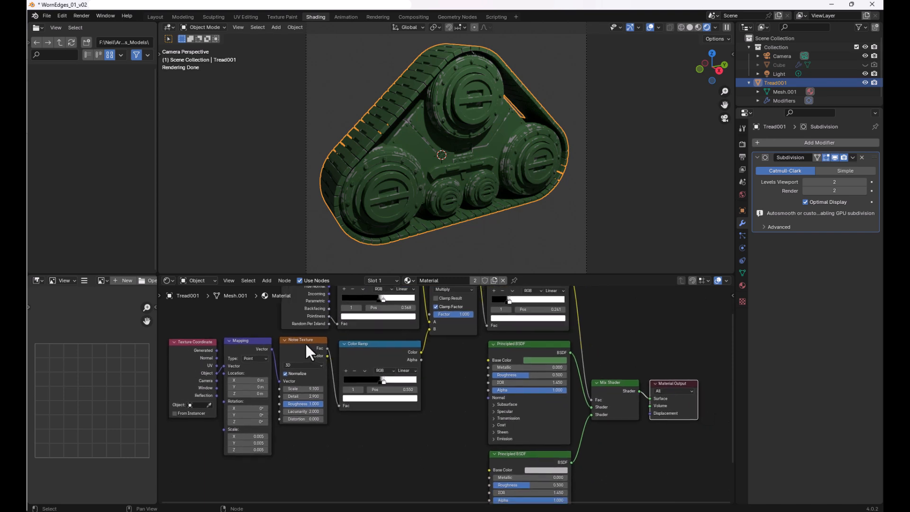
pyautogui.moveTo(284, 375)
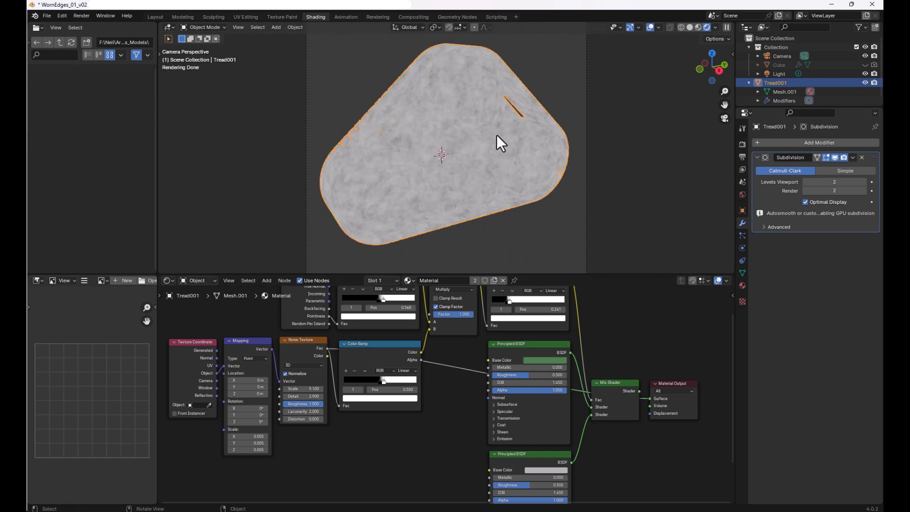
pyautogui.moveTo(497, 129)
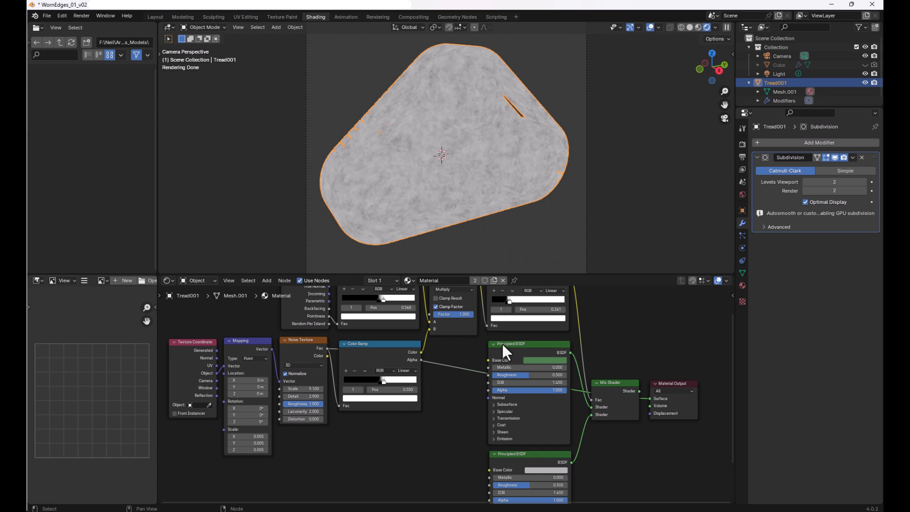
pyautogui.moveTo(191, 383)
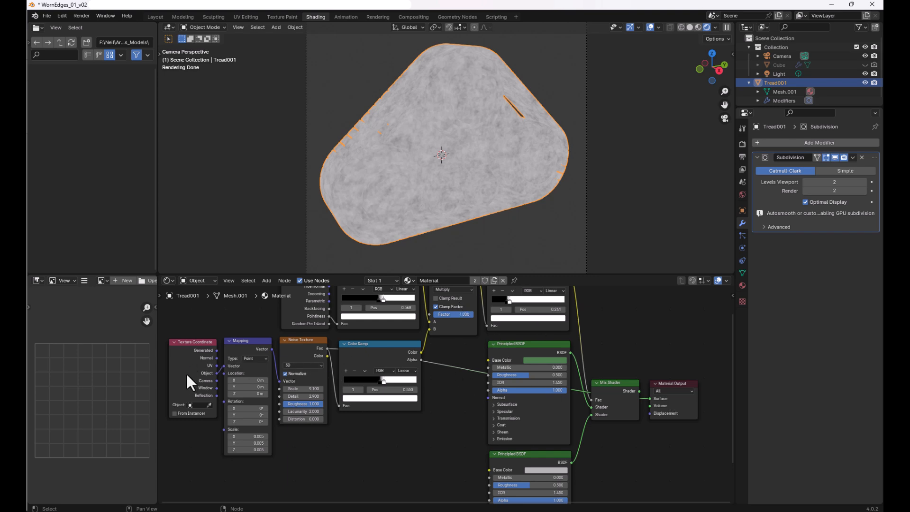
pyautogui.moveTo(196, 351)
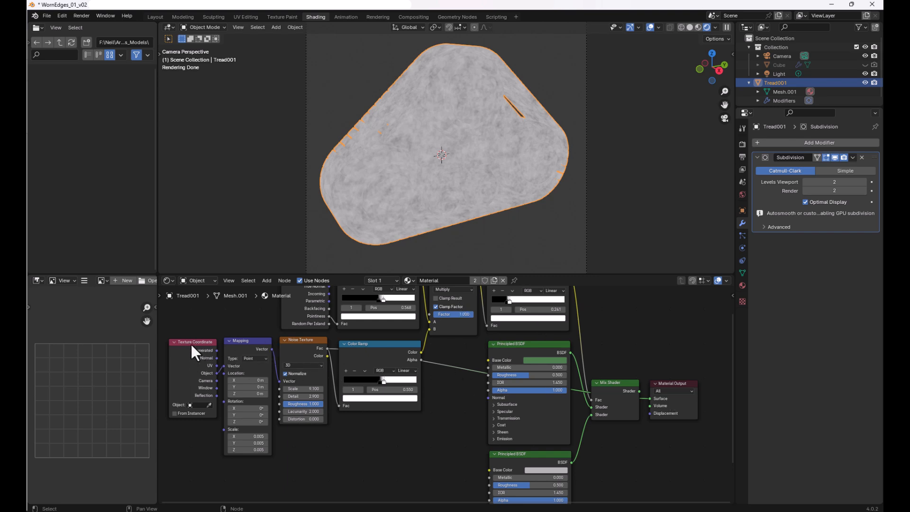
pyautogui.moveTo(213, 383)
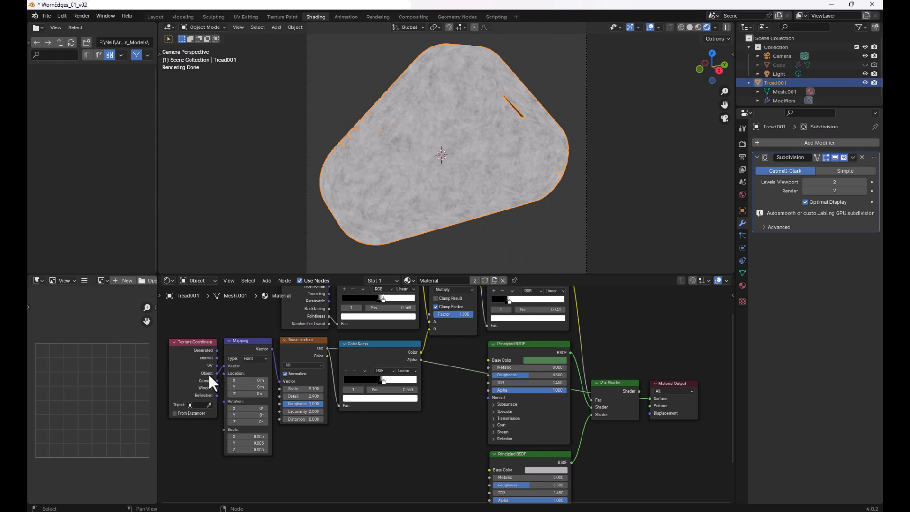
pyautogui.moveTo(233, 375)
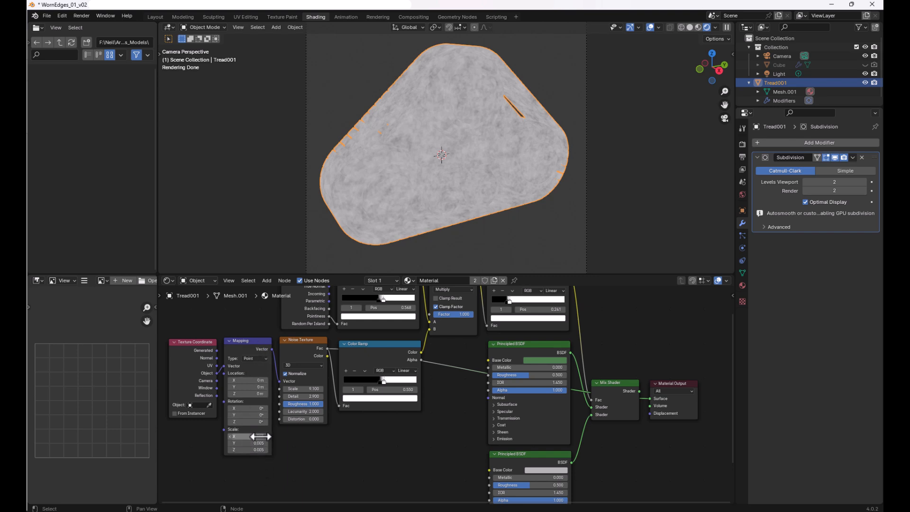
pyautogui.moveTo(250, 437)
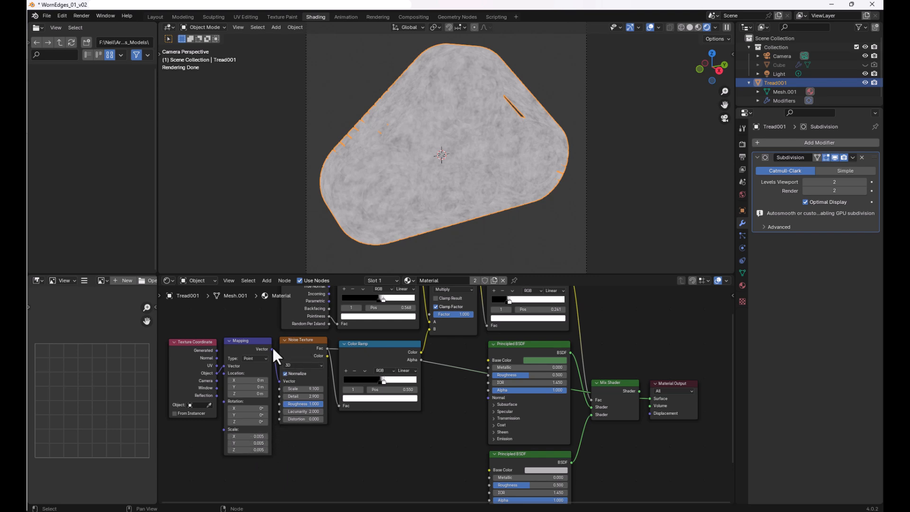
pyautogui.moveTo(305, 352)
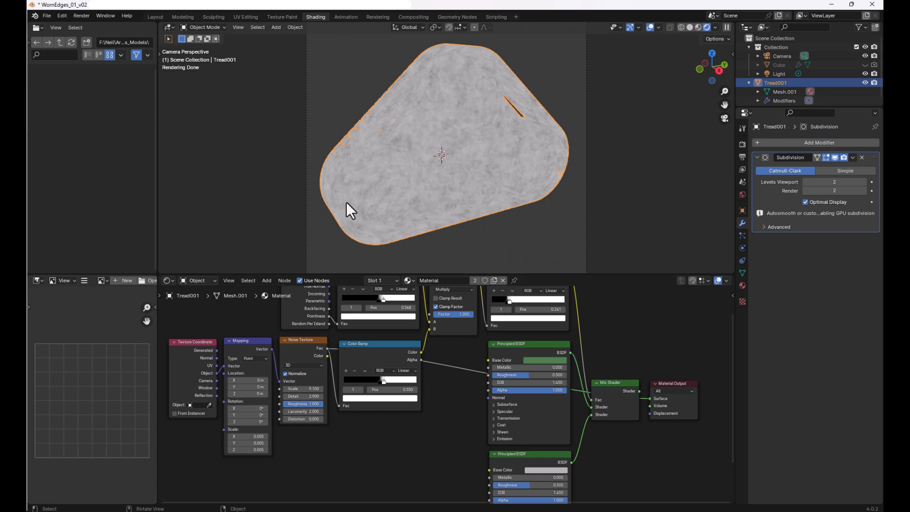
pyautogui.moveTo(489, 141)
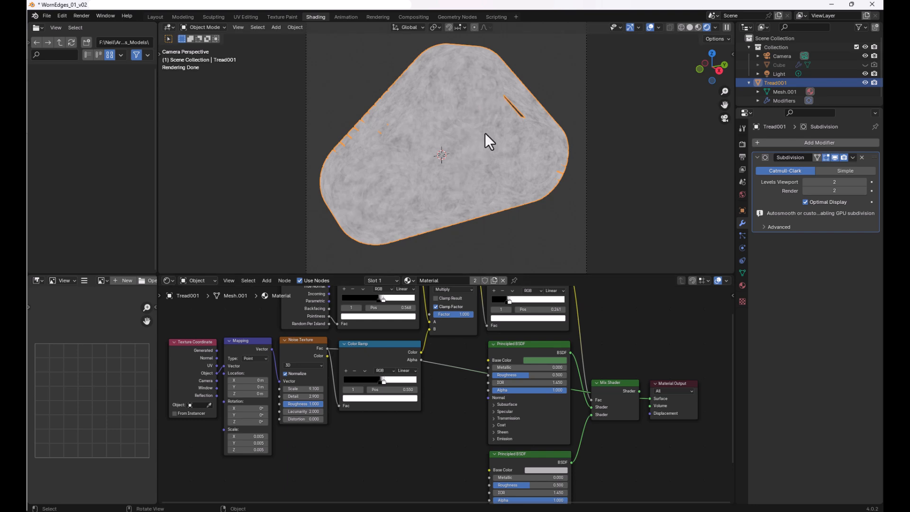
pyautogui.moveTo(476, 119)
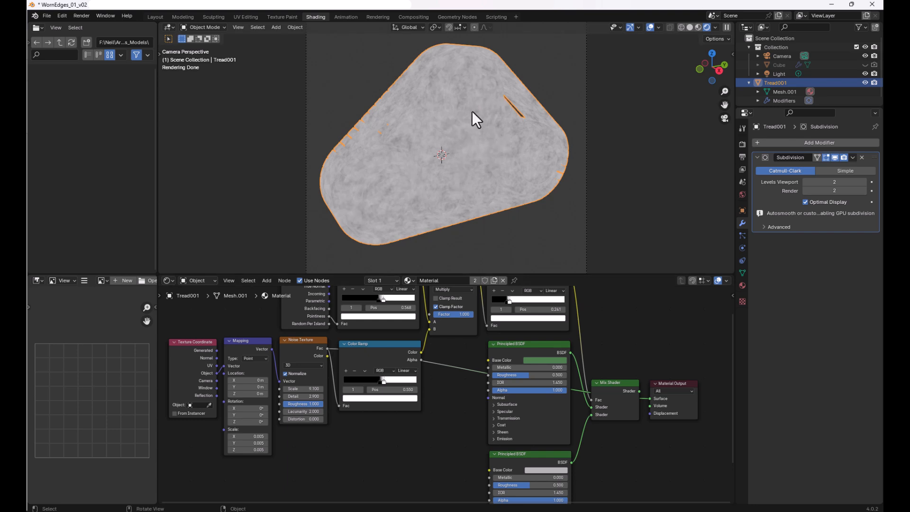
pyautogui.moveTo(458, 132)
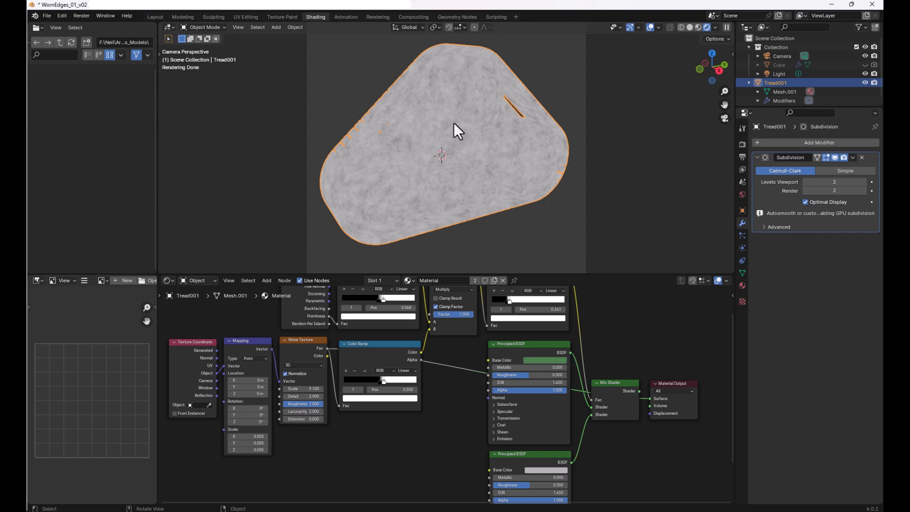
pyautogui.moveTo(474, 127)
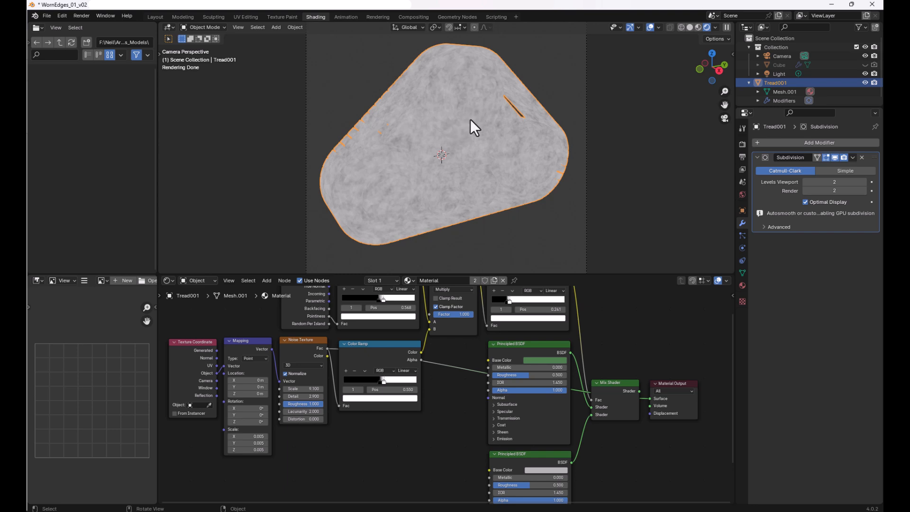
pyautogui.moveTo(467, 142)
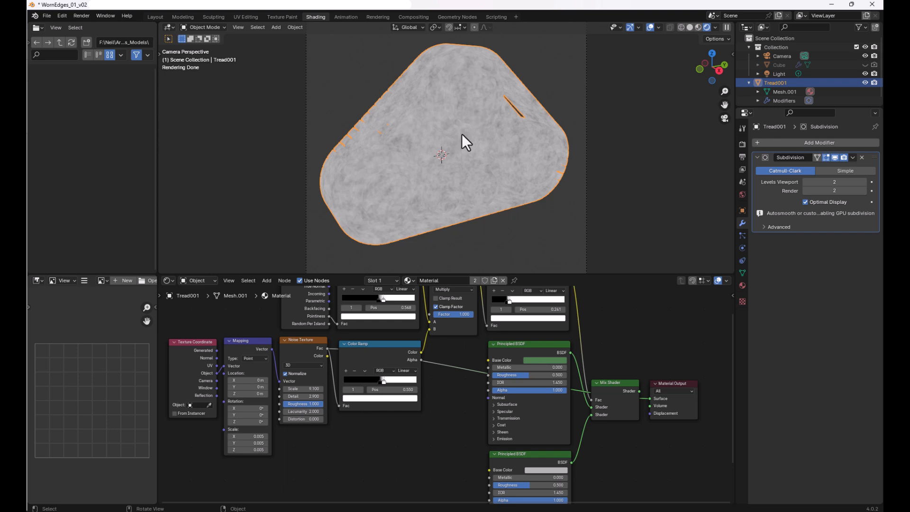
pyautogui.moveTo(459, 147)
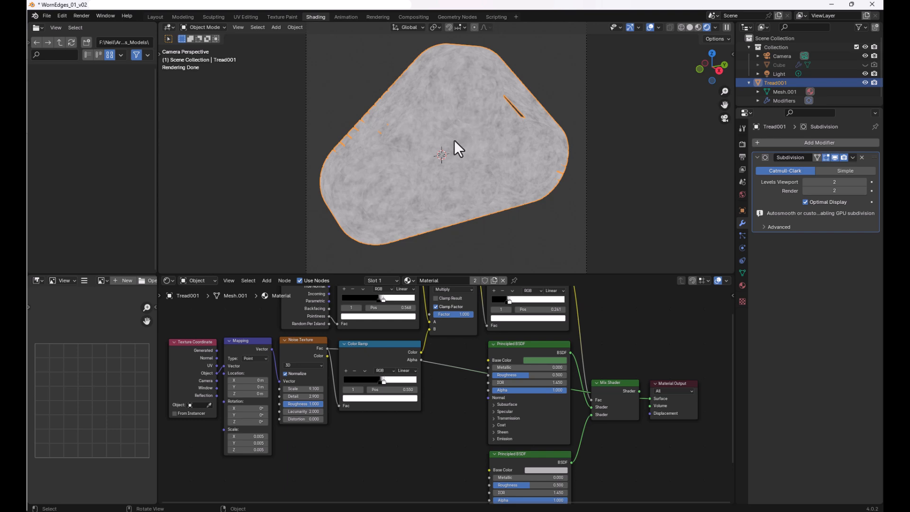
pyautogui.moveTo(332, 359)
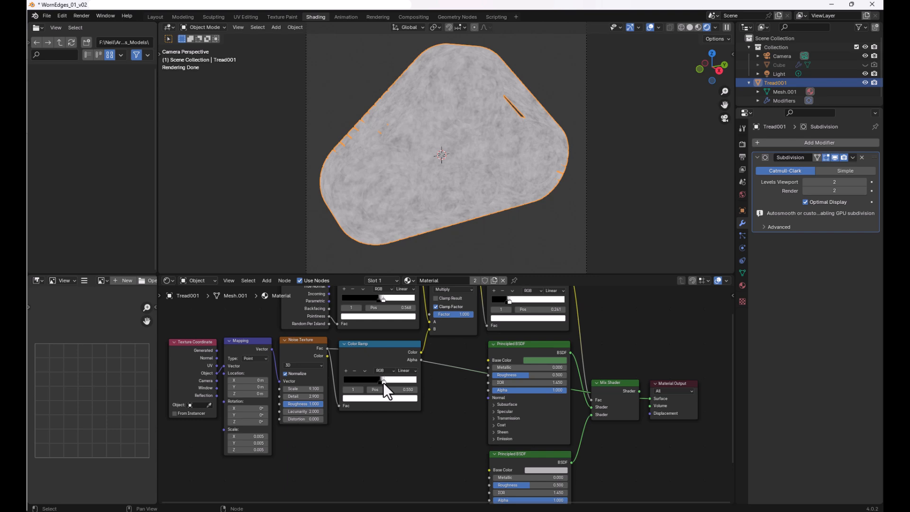
pyautogui.moveTo(461, 195)
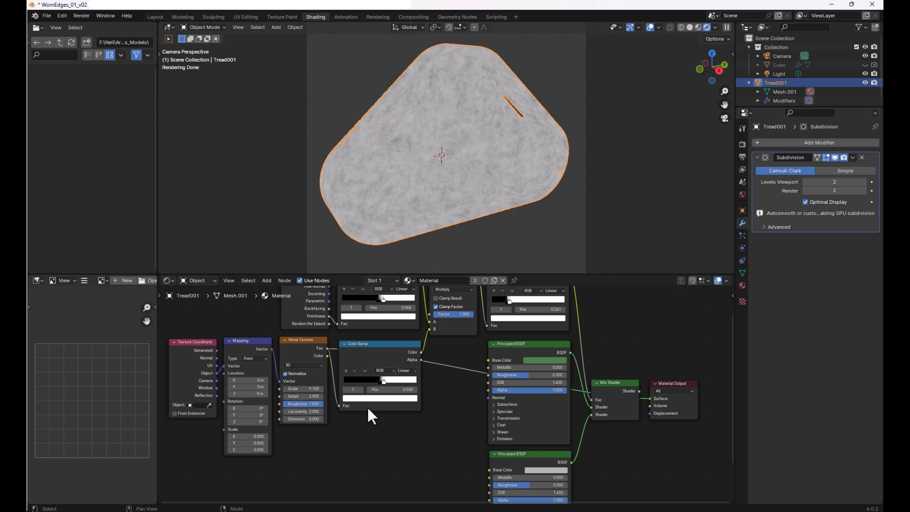
pyautogui.moveTo(357, 363)
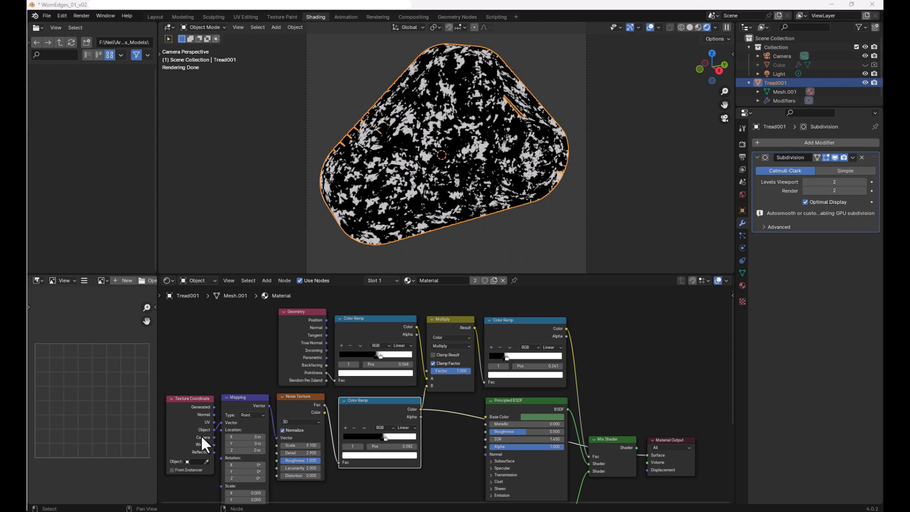
pyautogui.moveTo(342, 416)
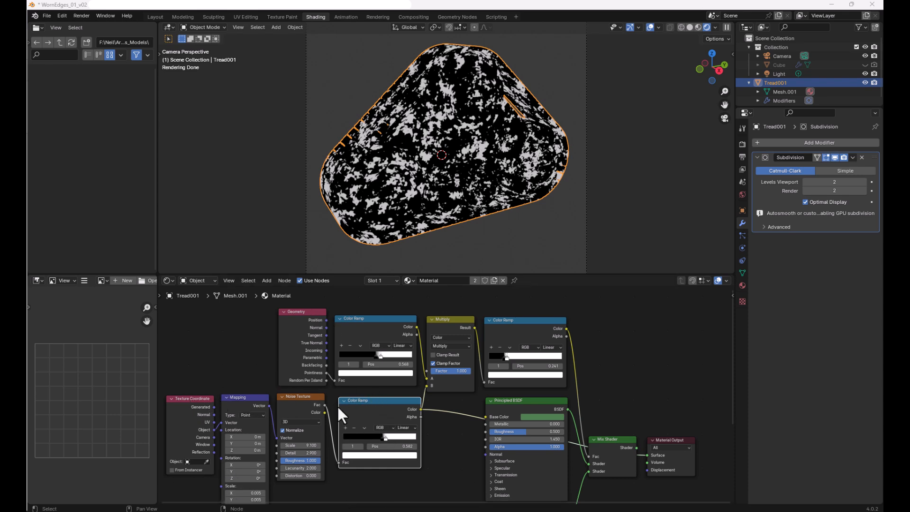
pyautogui.moveTo(378, 349)
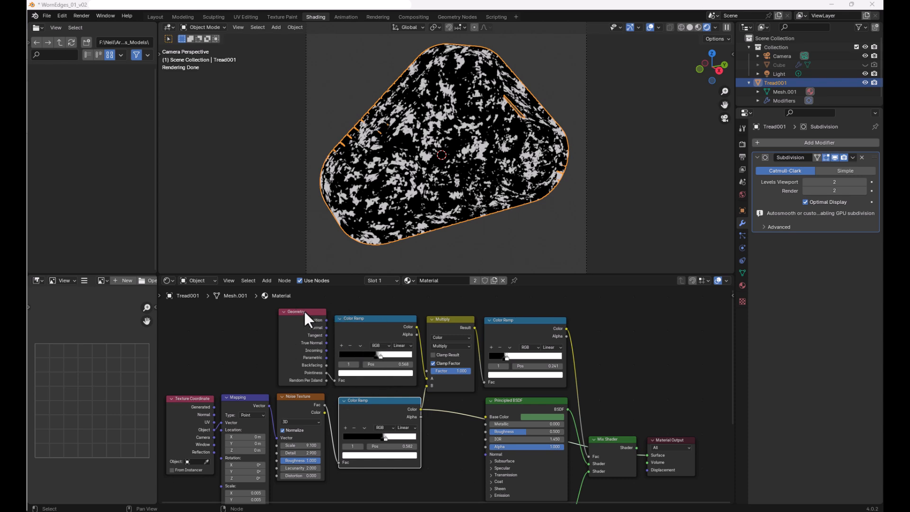
pyautogui.moveTo(325, 382)
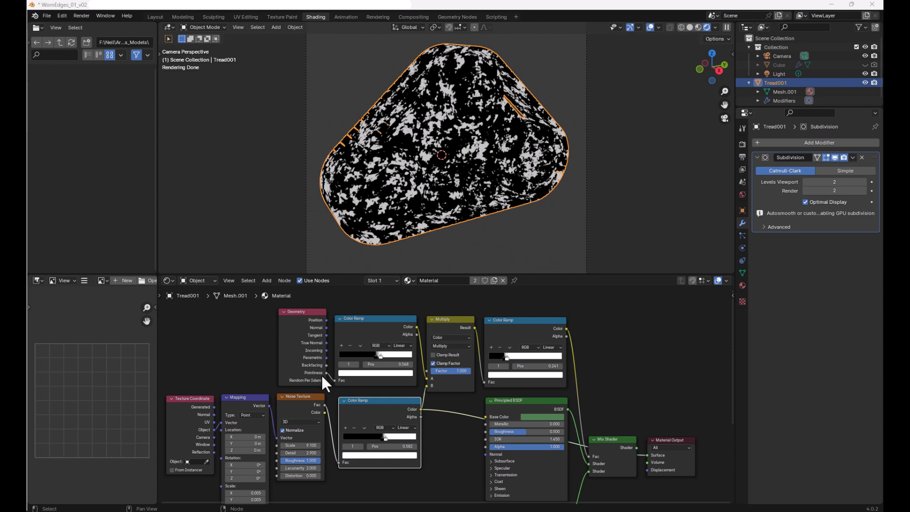
pyautogui.moveTo(327, 383)
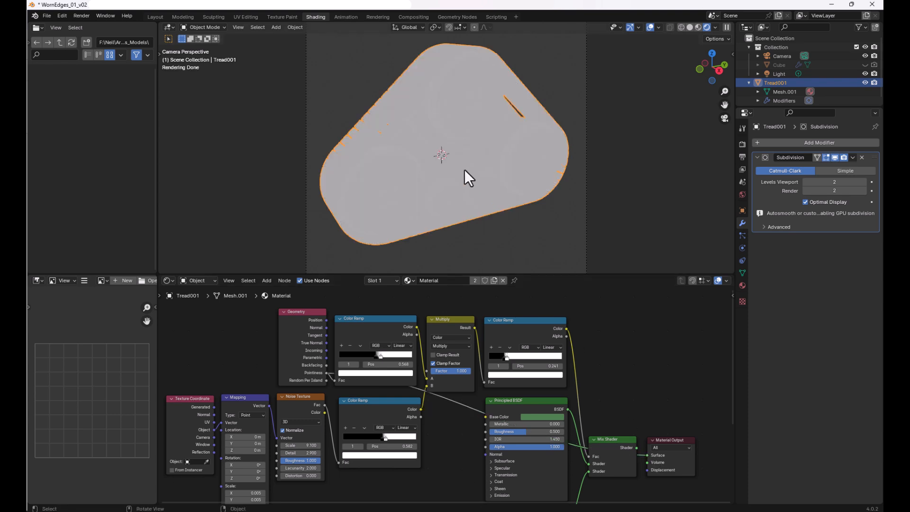
pyautogui.moveTo(453, 114)
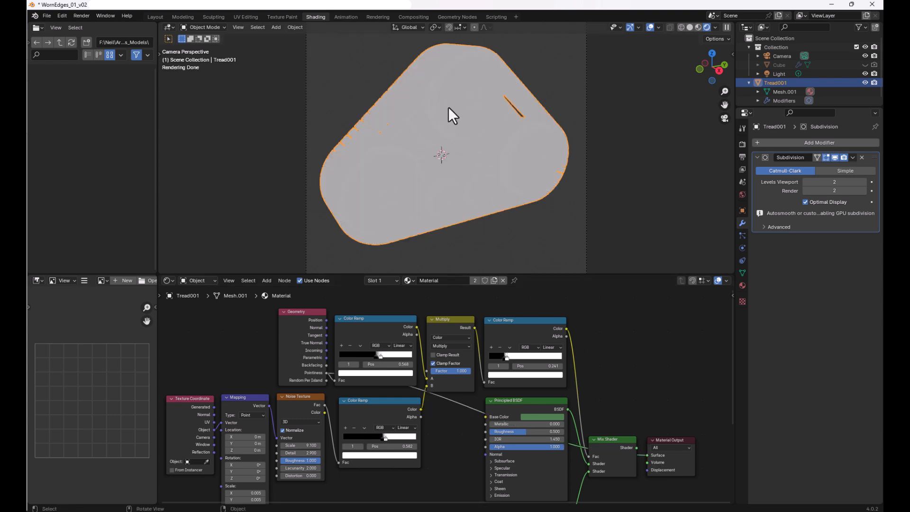
pyautogui.moveTo(461, 131)
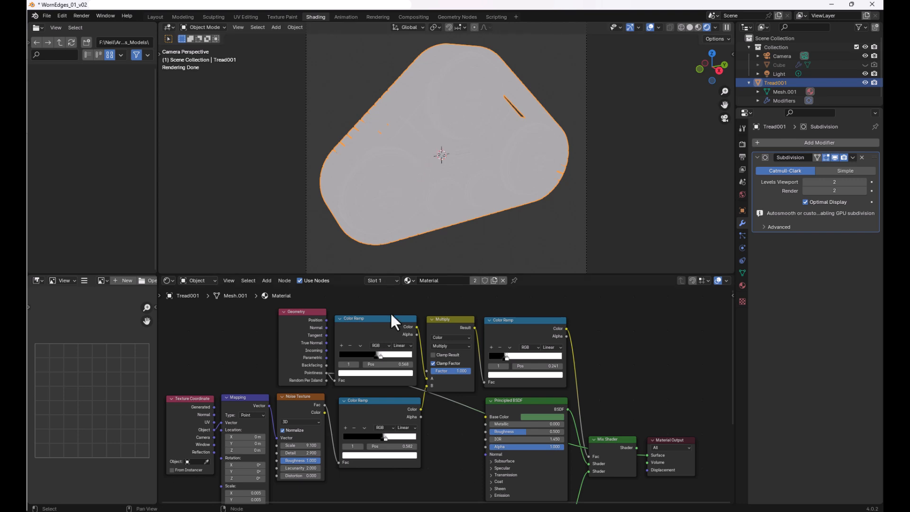
pyautogui.moveTo(331, 380)
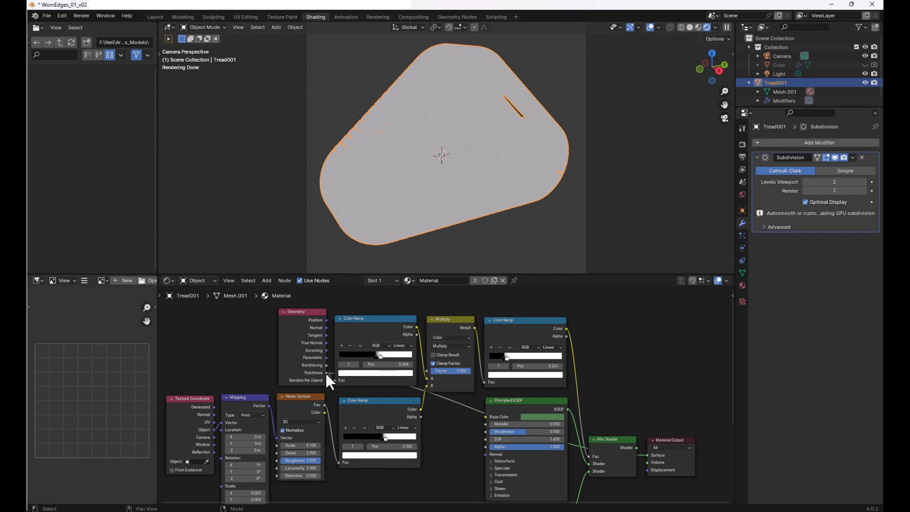
pyautogui.moveTo(383, 450)
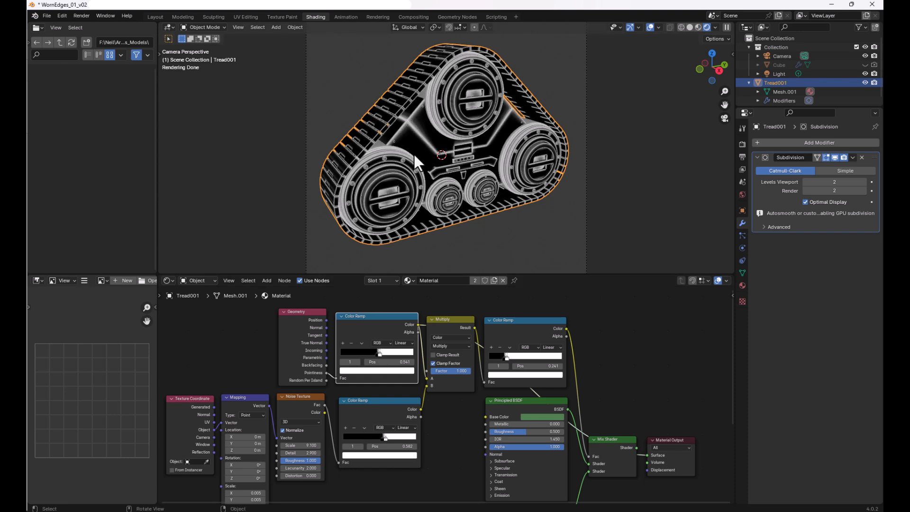
pyautogui.moveTo(412, 134)
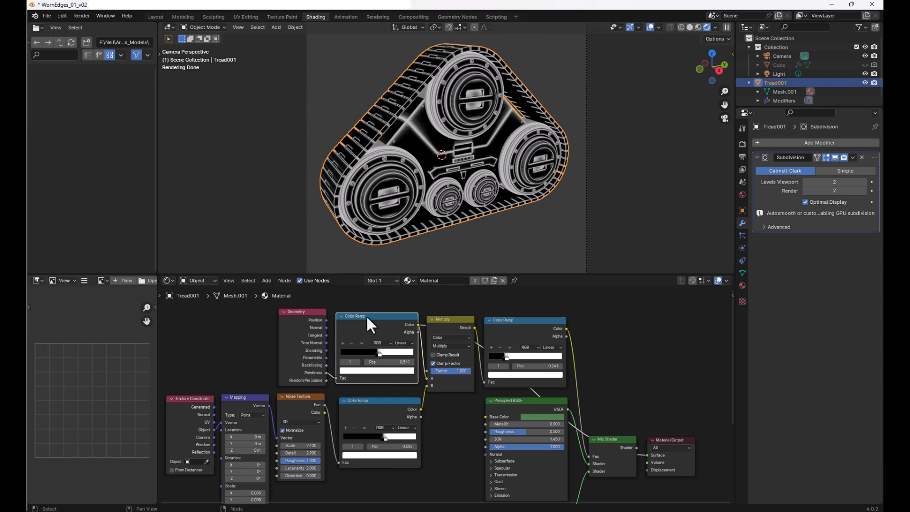
pyautogui.moveTo(378, 327)
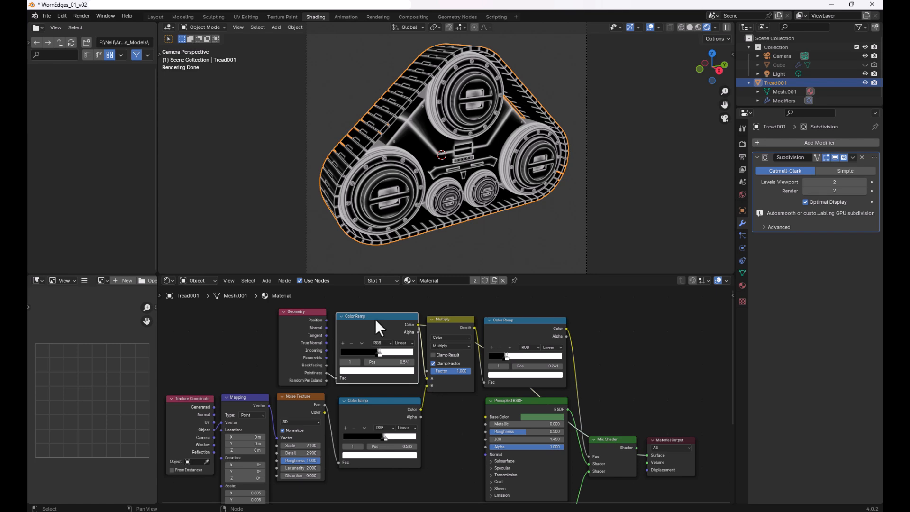
pyautogui.moveTo(423, 415)
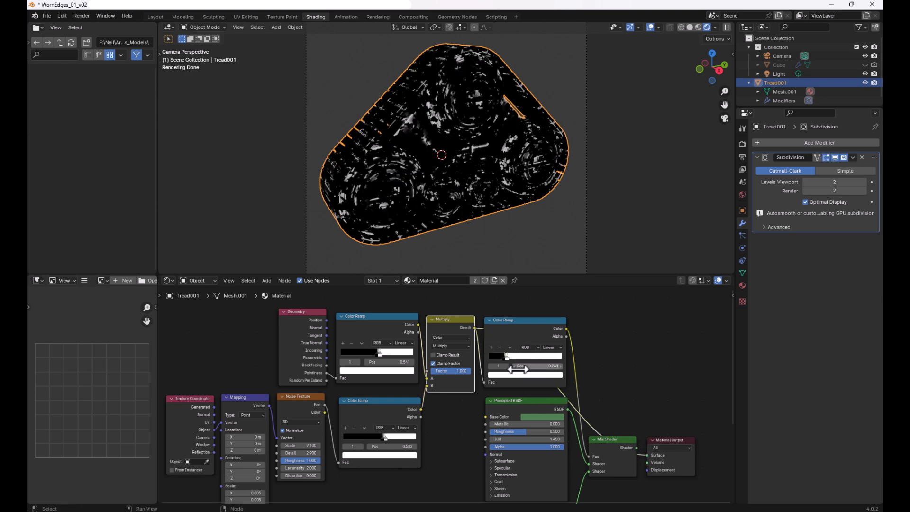
pyautogui.moveTo(454, 361)
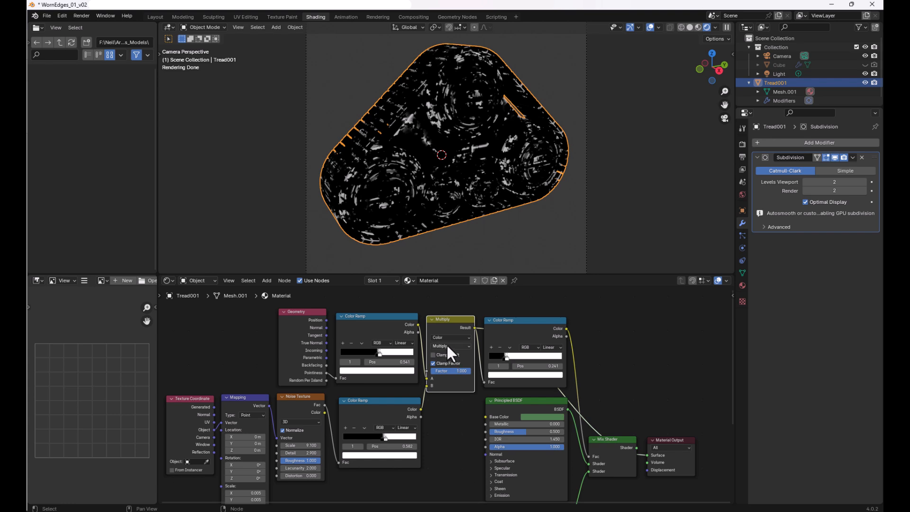
pyautogui.moveTo(436, 388)
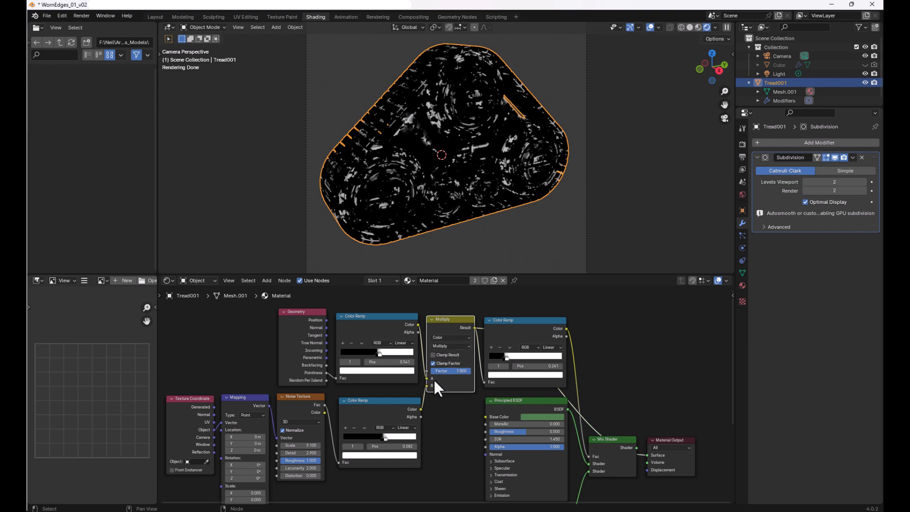
pyautogui.moveTo(427, 389)
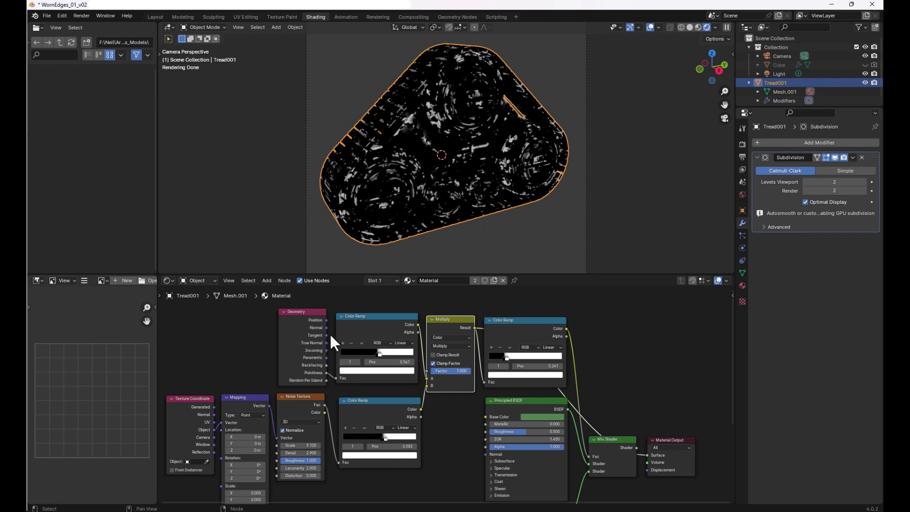
pyautogui.moveTo(315, 330)
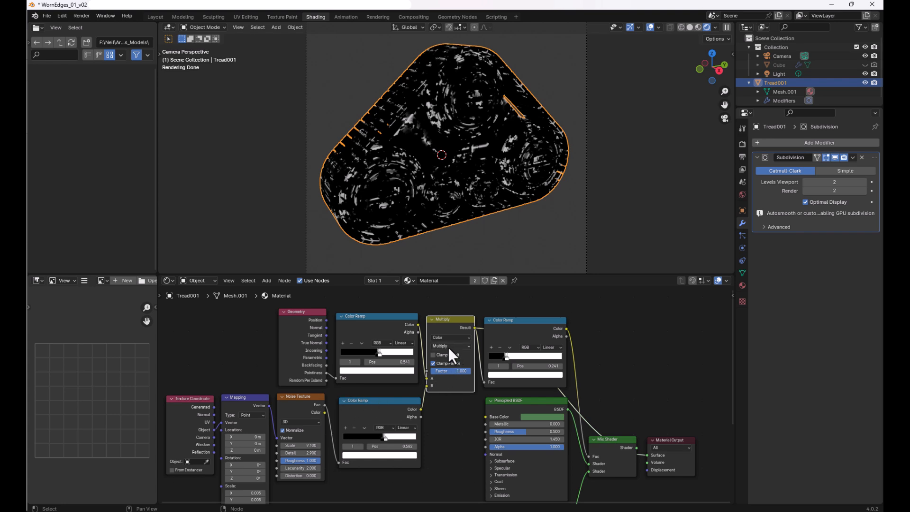
pyautogui.moveTo(438, 114)
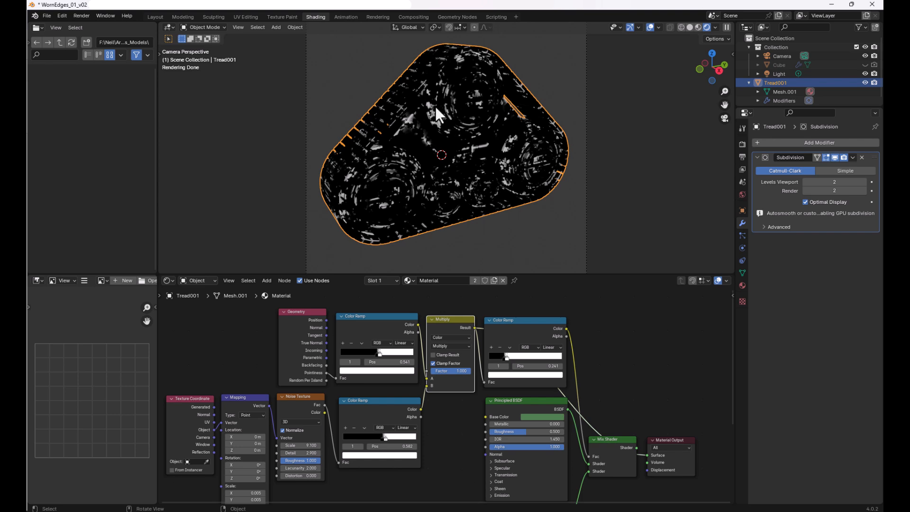
pyautogui.moveTo(508, 75)
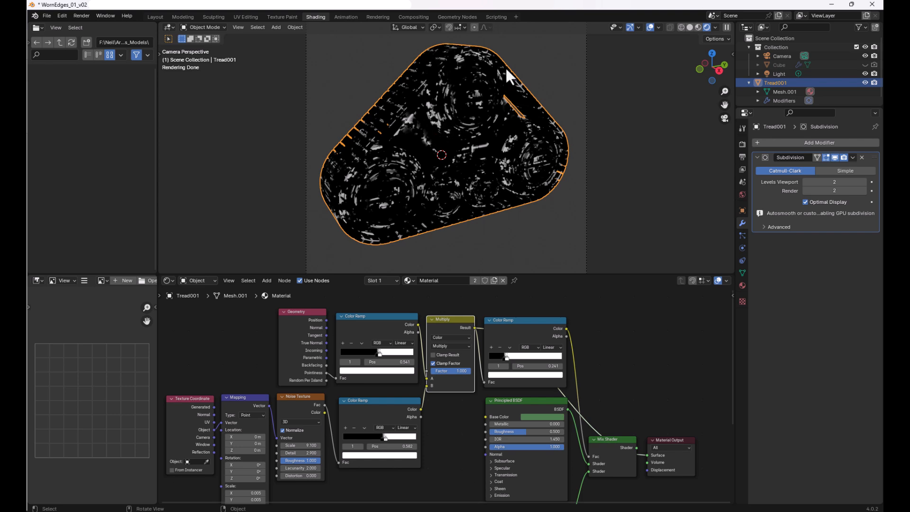
pyautogui.moveTo(567, 152)
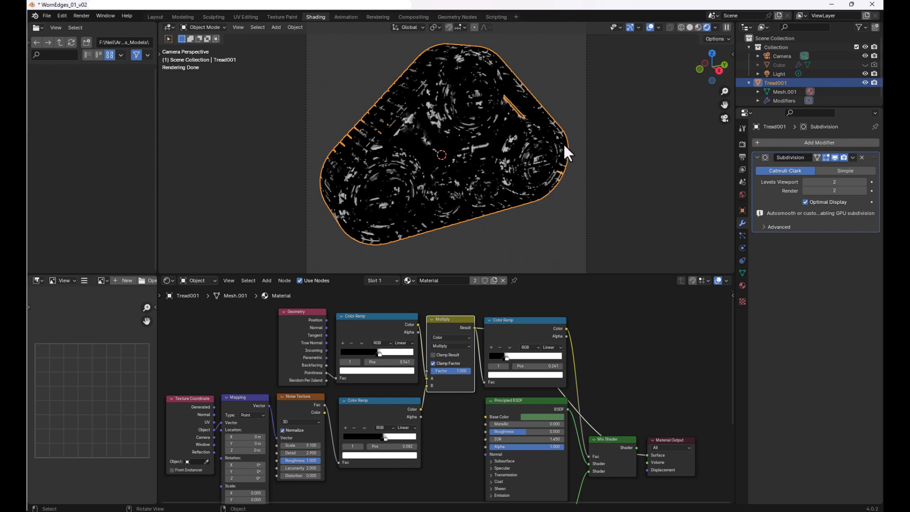
pyautogui.moveTo(410, 165)
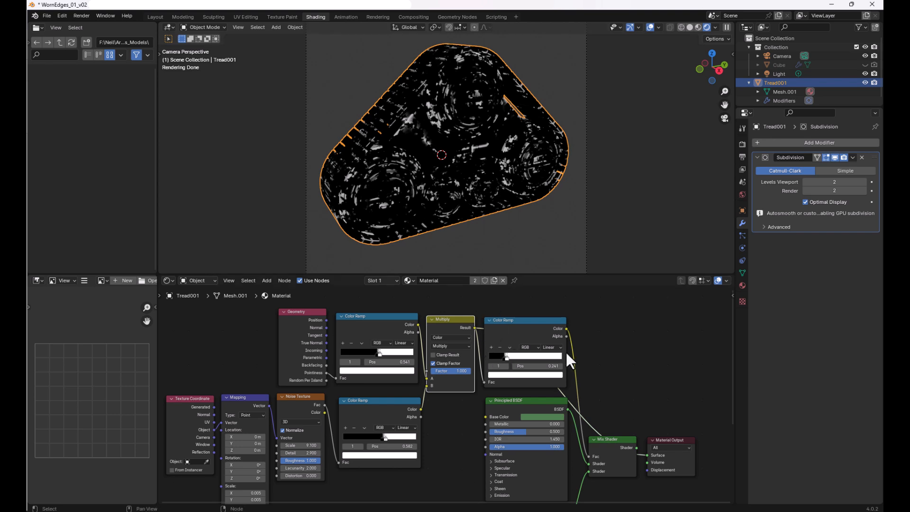
pyautogui.moveTo(476, 336)
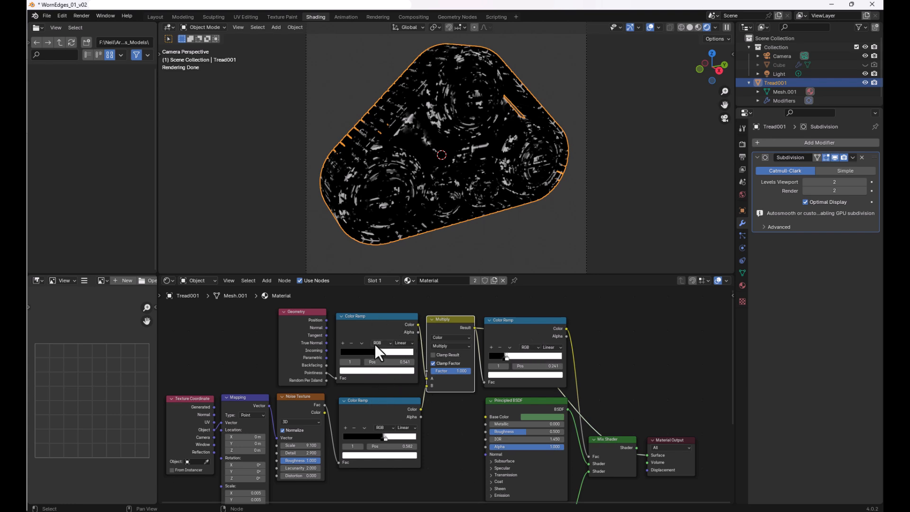
pyautogui.moveTo(561, 341)
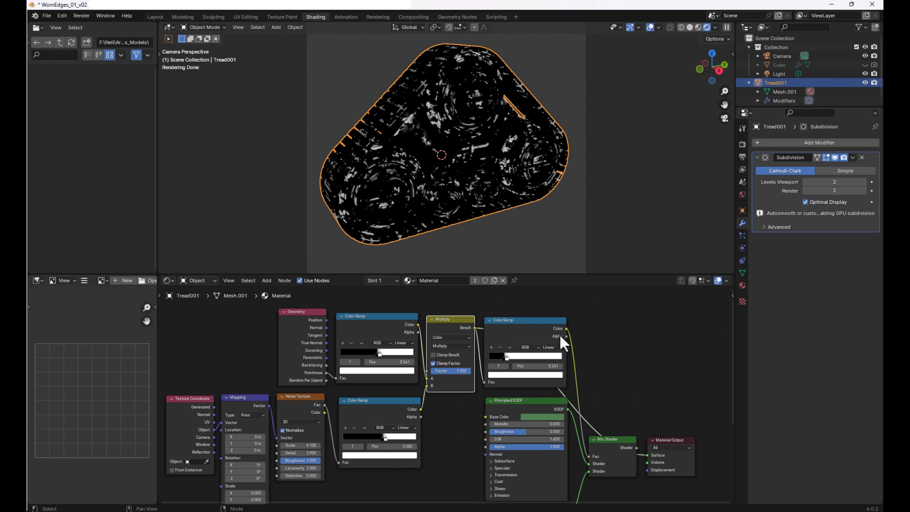
pyautogui.moveTo(565, 337)
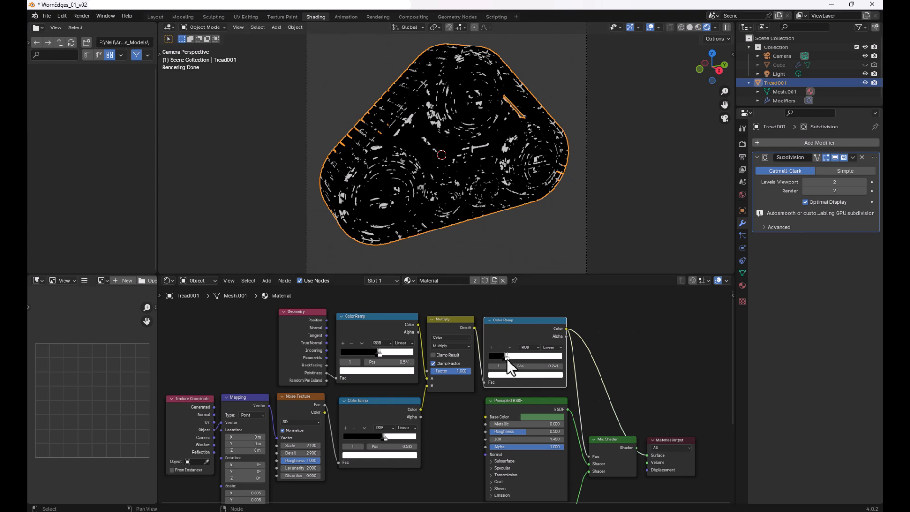
pyautogui.moveTo(381, 158)
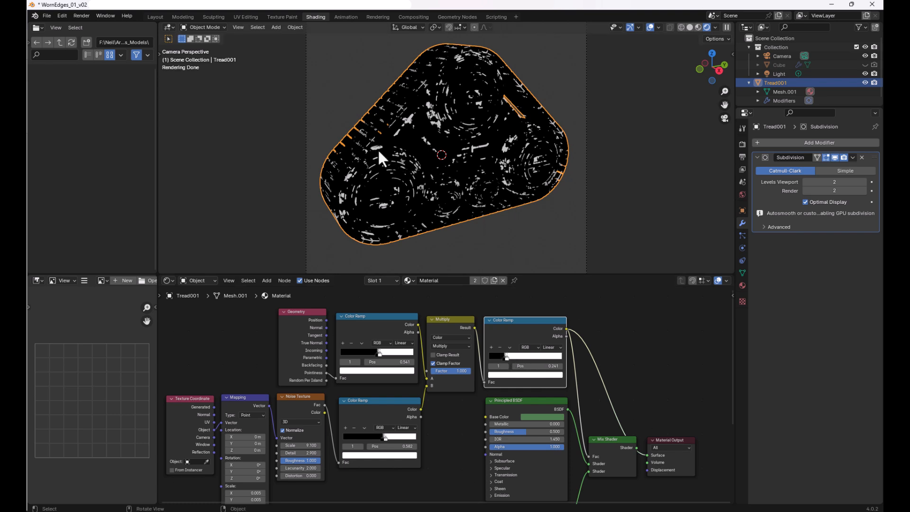
pyautogui.moveTo(502, 142)
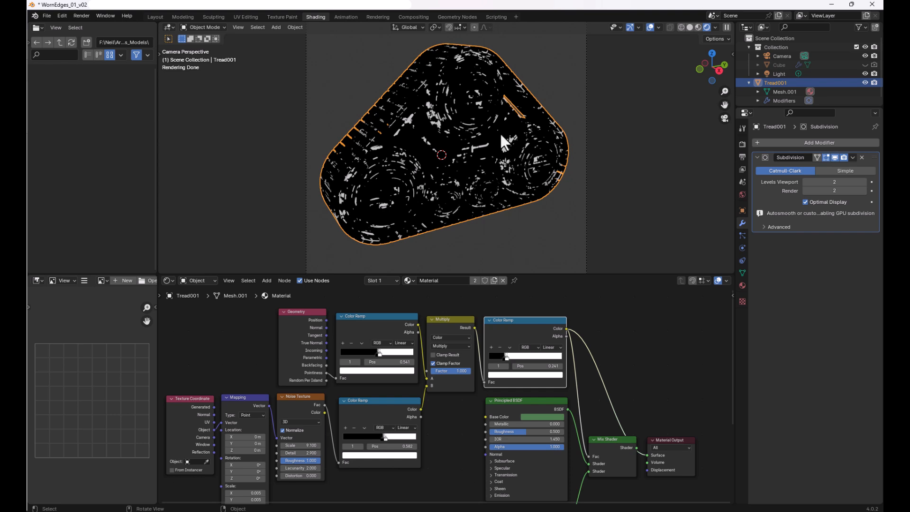
pyautogui.moveTo(444, 130)
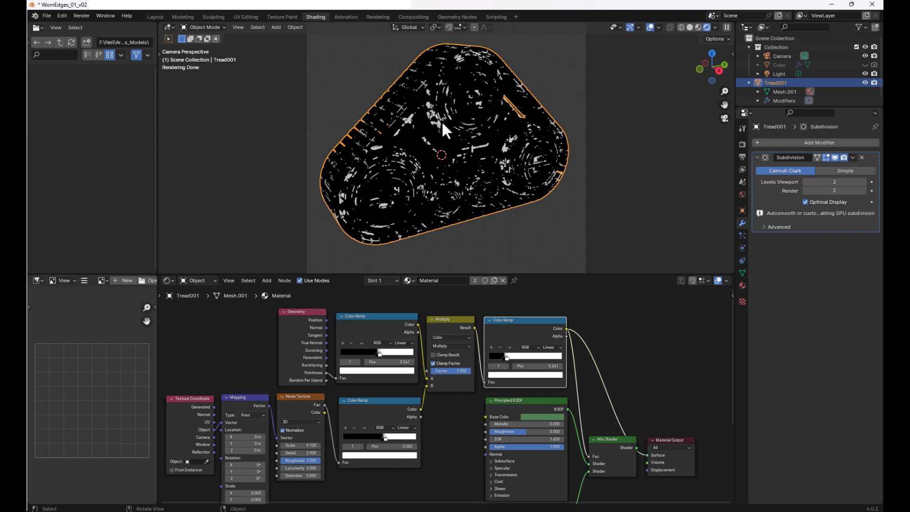
pyautogui.moveTo(569, 340)
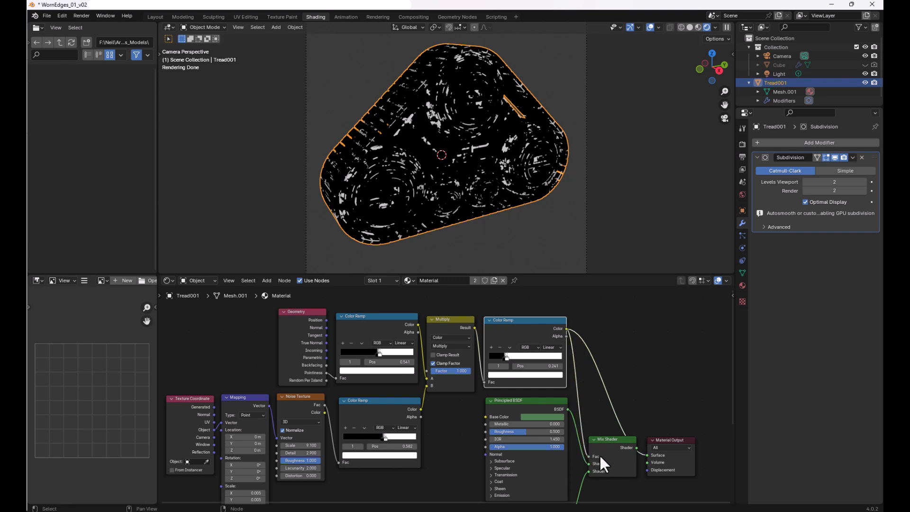
# Connect the Mix Shader output to the Material Output Surface socket
pyautogui.scroll(-3)
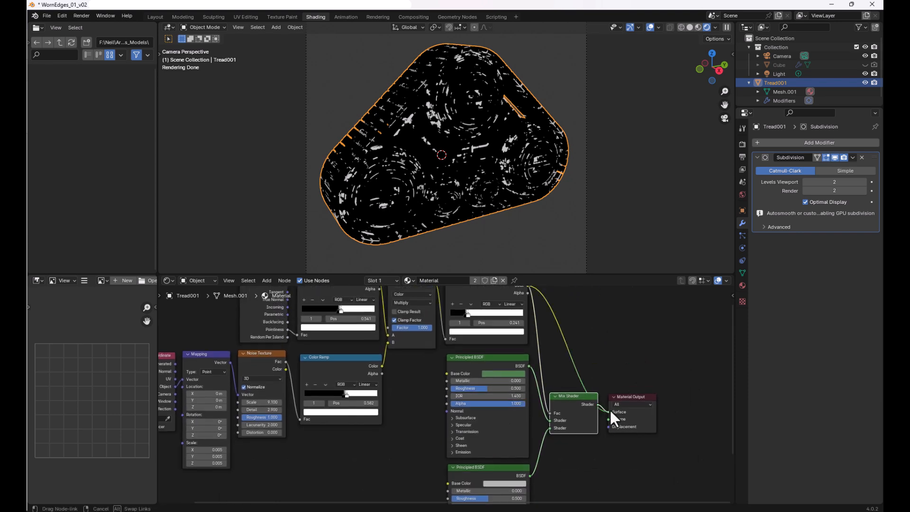
pyautogui.click(608, 412)
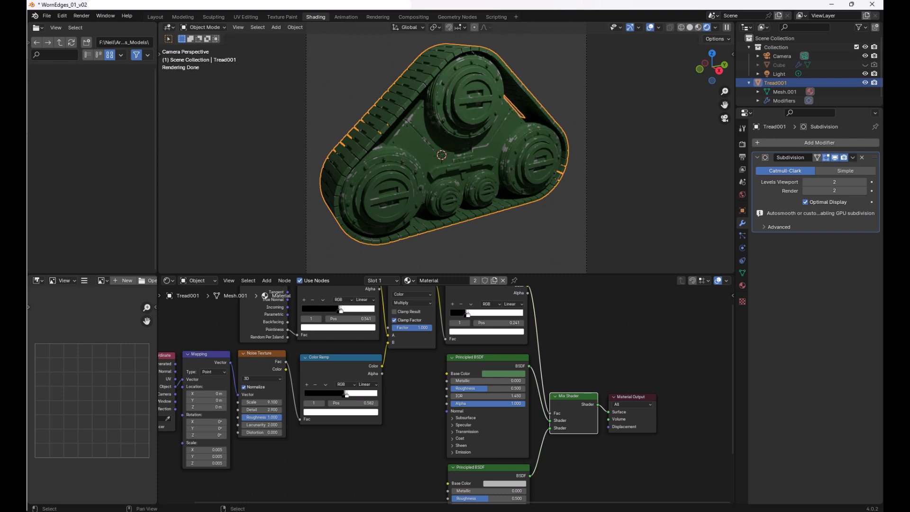
pyautogui.moveTo(515, 152)
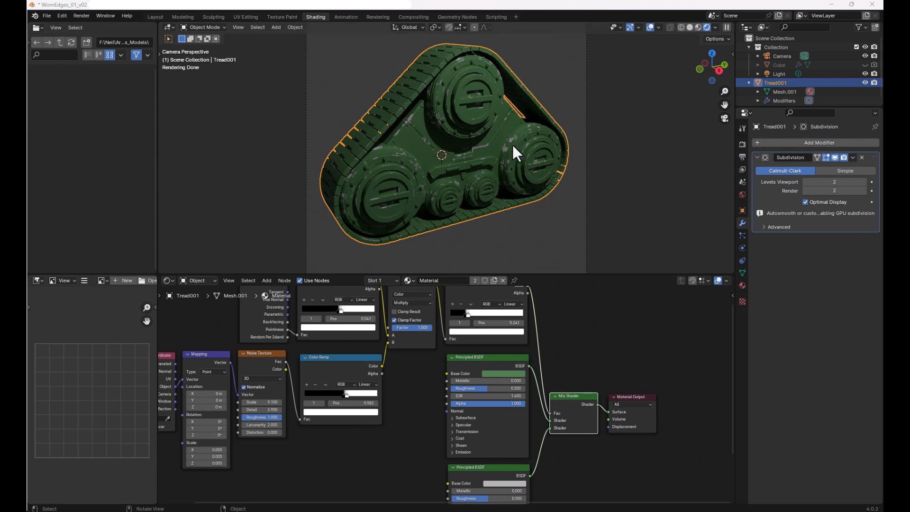
pyautogui.moveTo(424, 246)
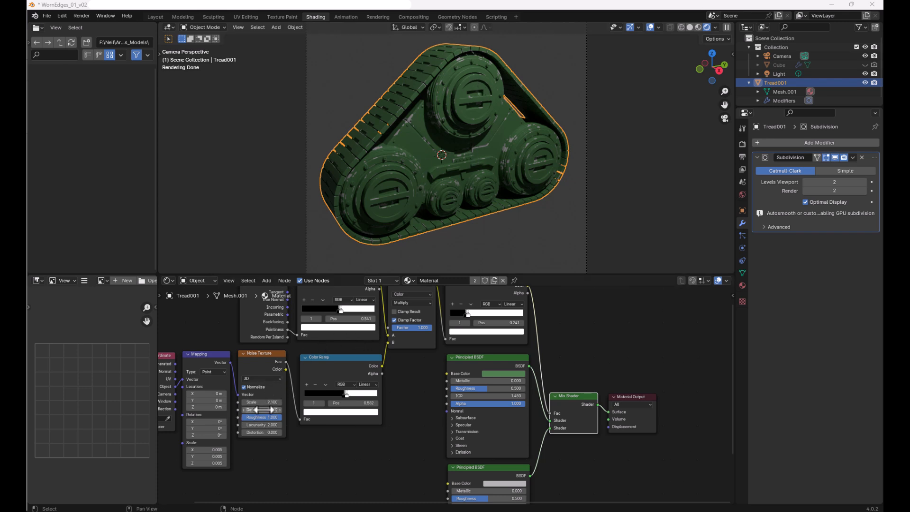
pyautogui.moveTo(262, 403)
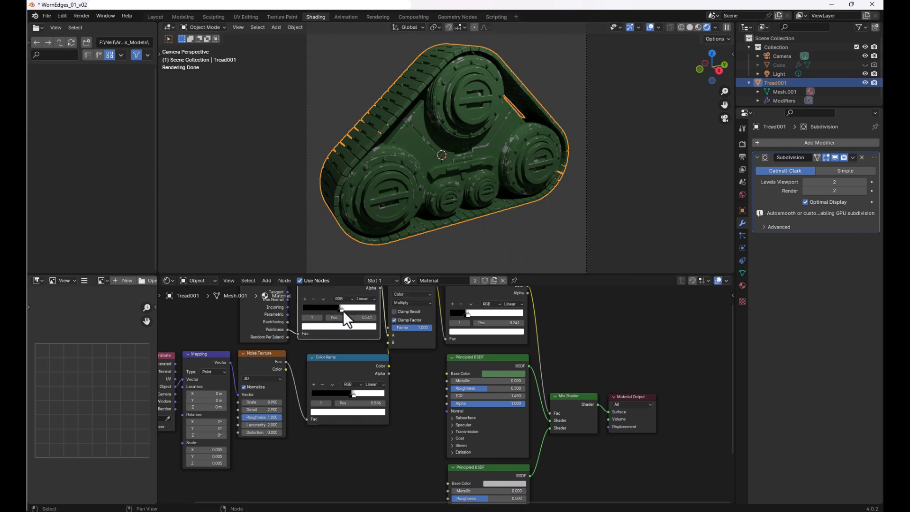
# Shift the Pointiness Color Ramp edge-mask stop to about 0.482
pyautogui.moveTo(342, 308); pyautogui.dragTo(347, 308)
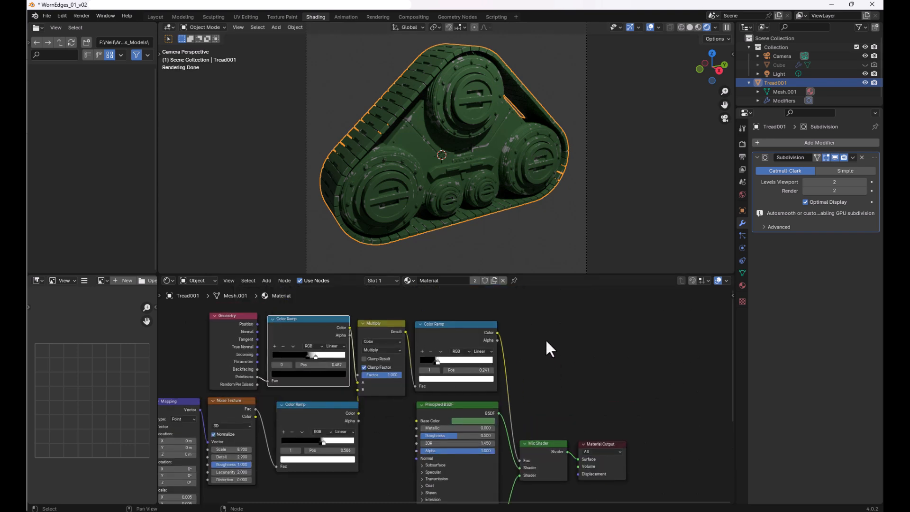
pyautogui.moveTo(546, 349)
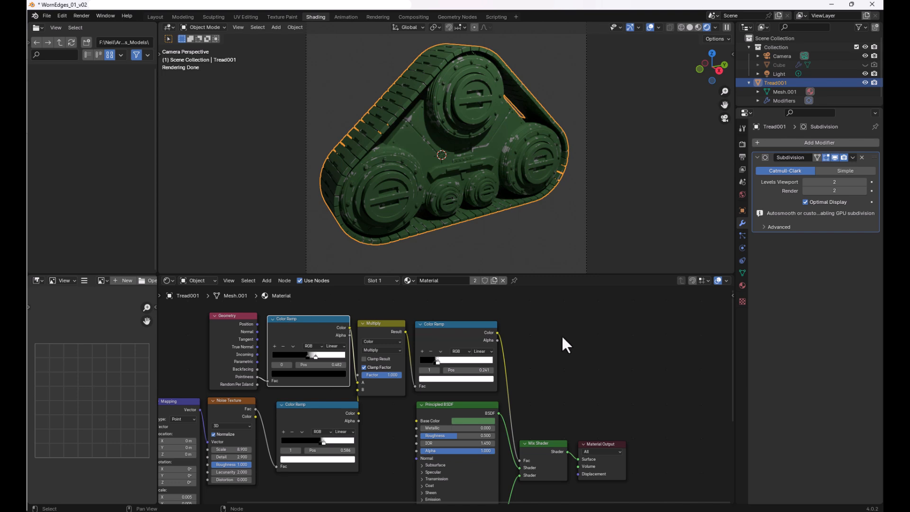
pyautogui.moveTo(571, 348)
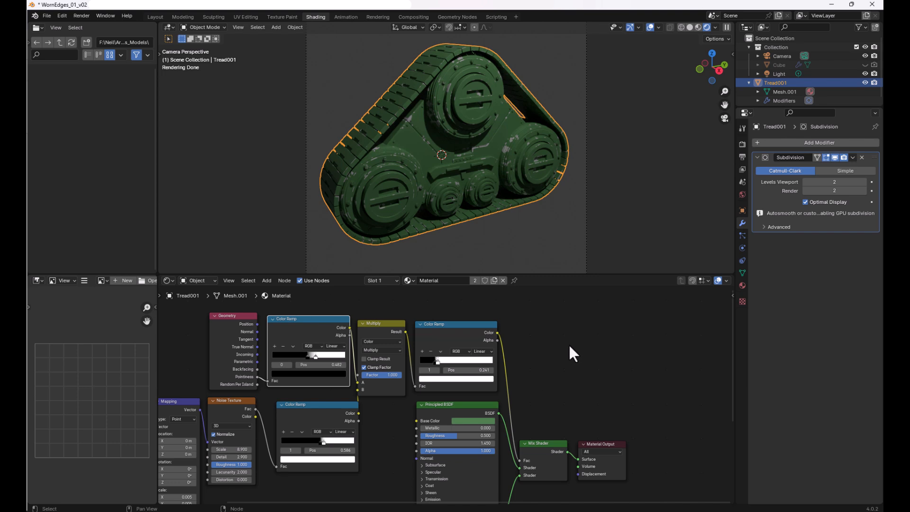
pyautogui.moveTo(584, 367)
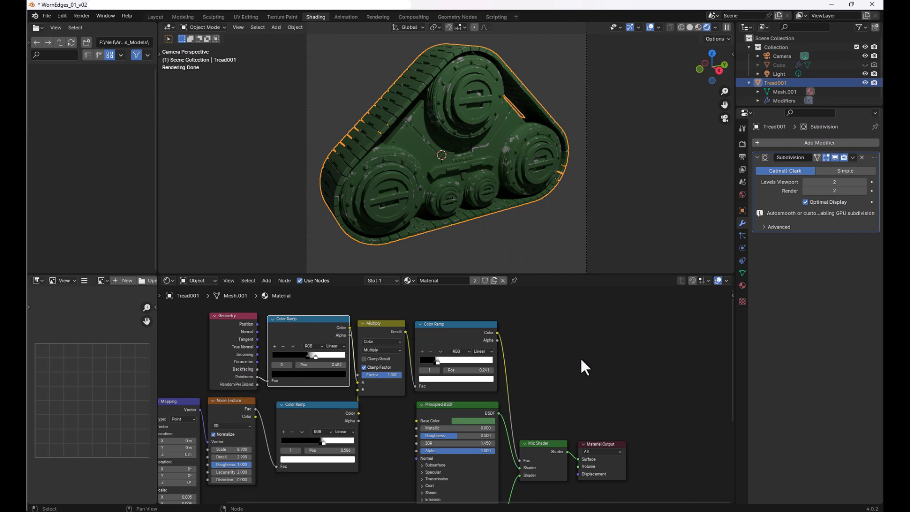
pyautogui.moveTo(583, 367)
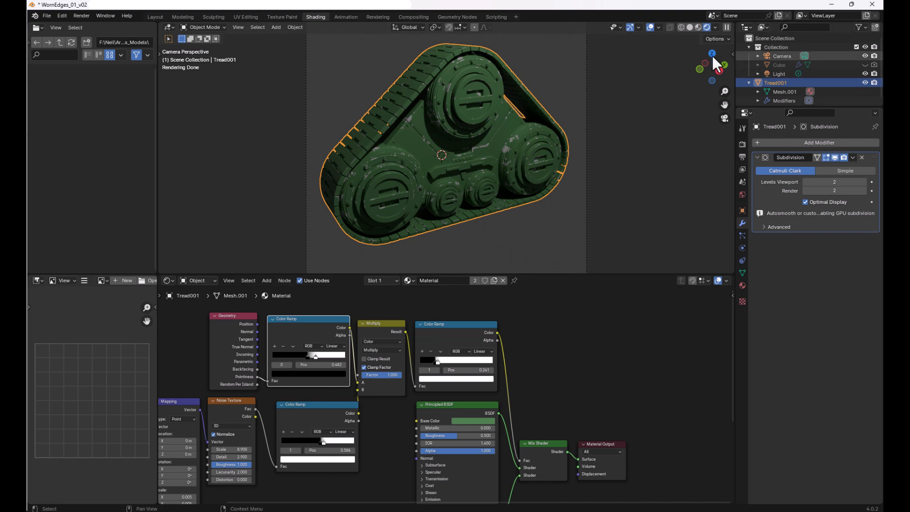
pyautogui.moveTo(442, 163)
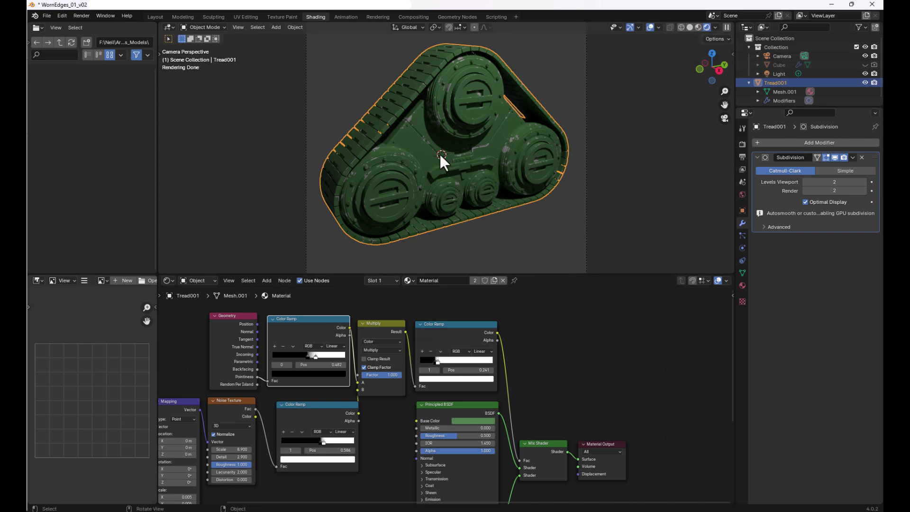
pyautogui.moveTo(535, 360)
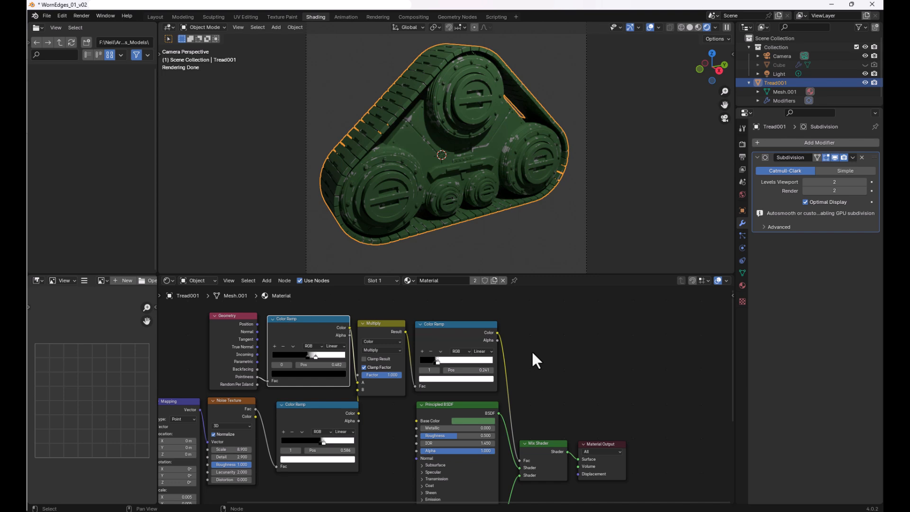
pyautogui.moveTo(524, 165)
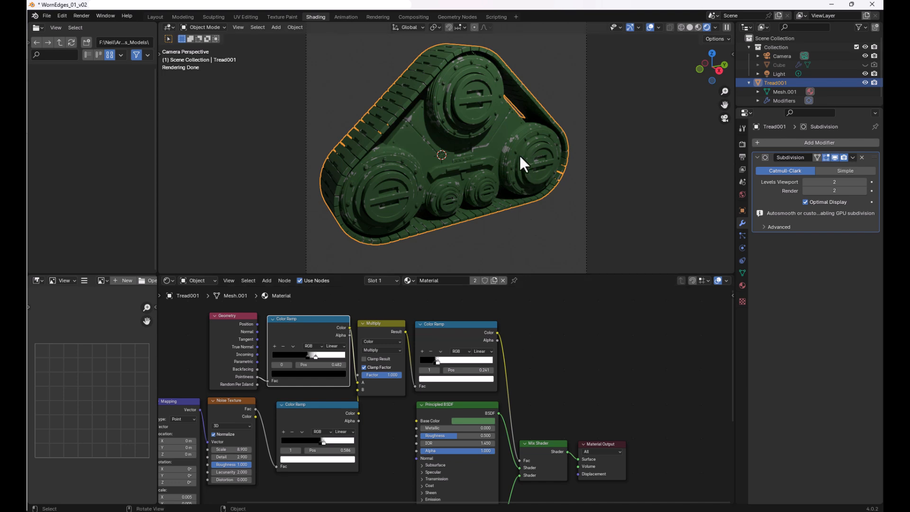
pyautogui.moveTo(556, 443)
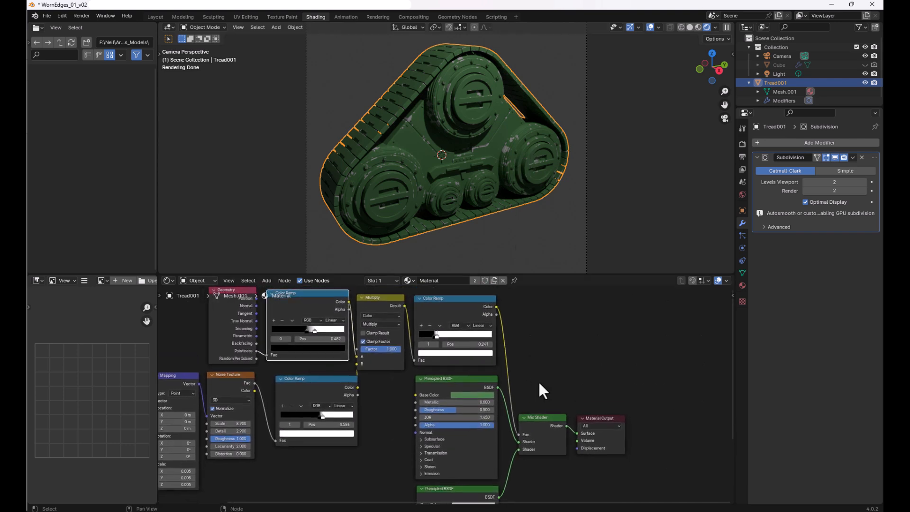
pyautogui.moveTo(502, 156)
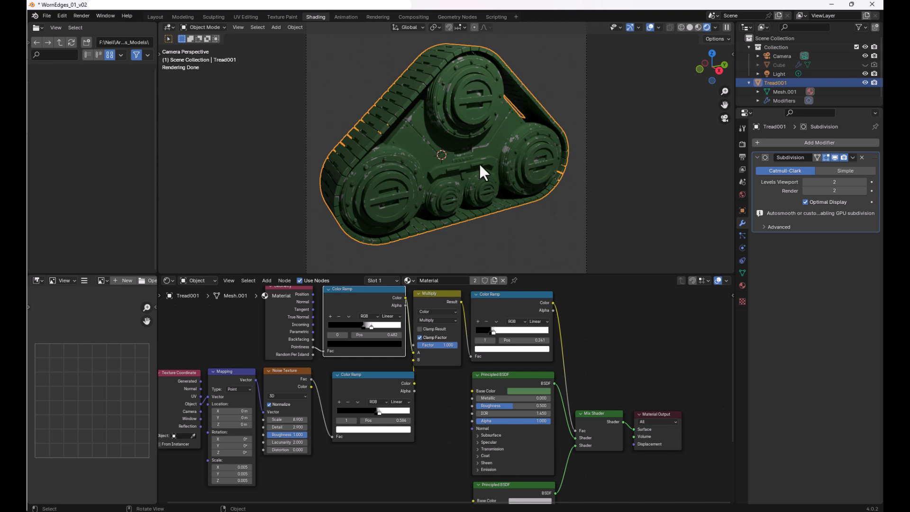
pyautogui.moveTo(327, 433)
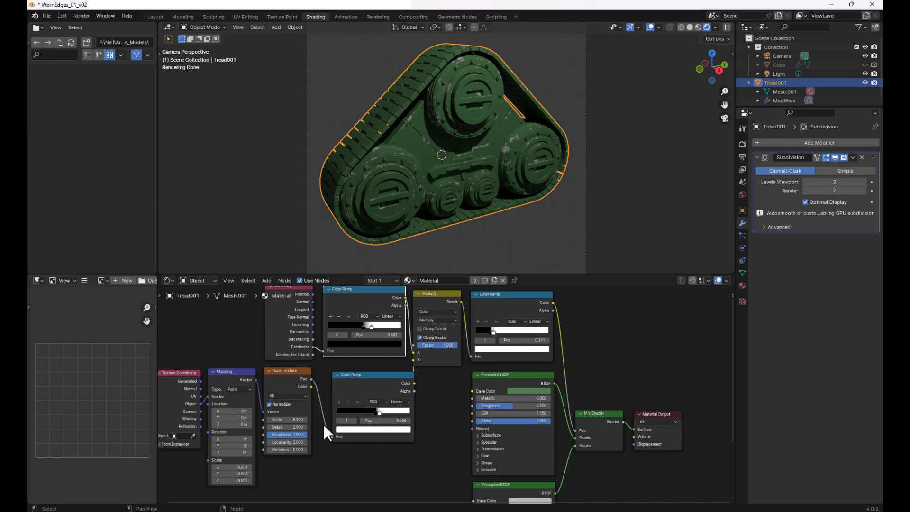